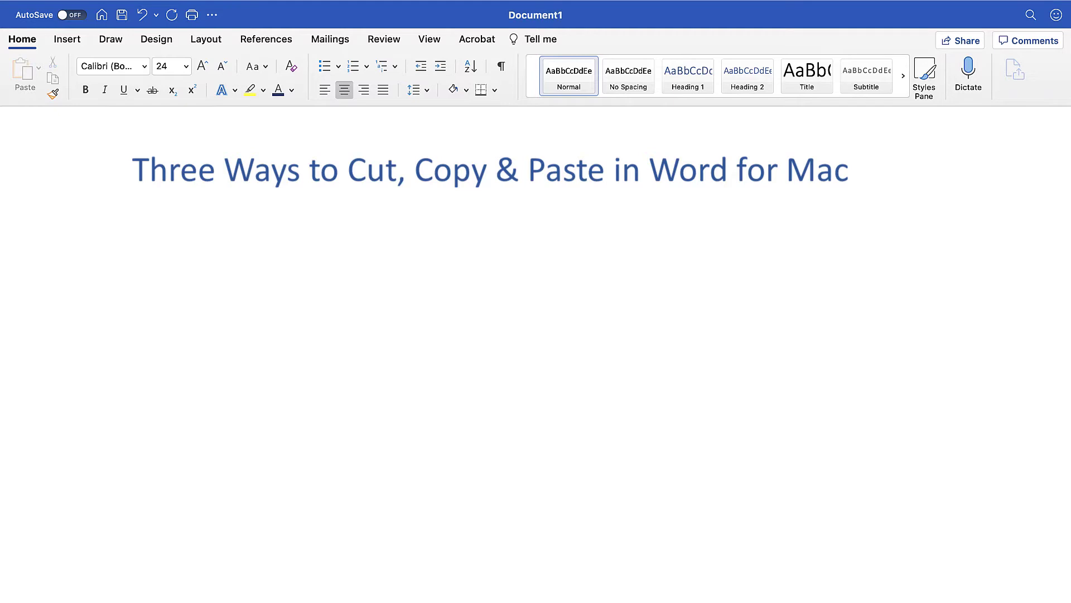
Type the four method lines: Keyboard Shortcuts, Ribbon, Shortcut Menu, and Pasting Option after Pasting.
text(How to Use Keyboard Shortcuts)
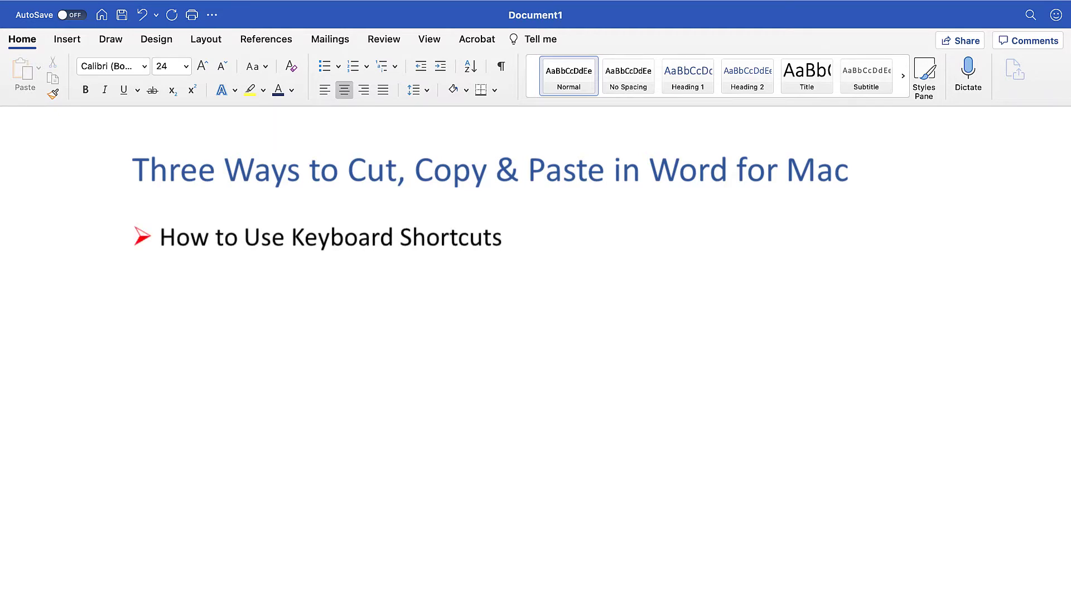
text(How to Use the Ribbon)
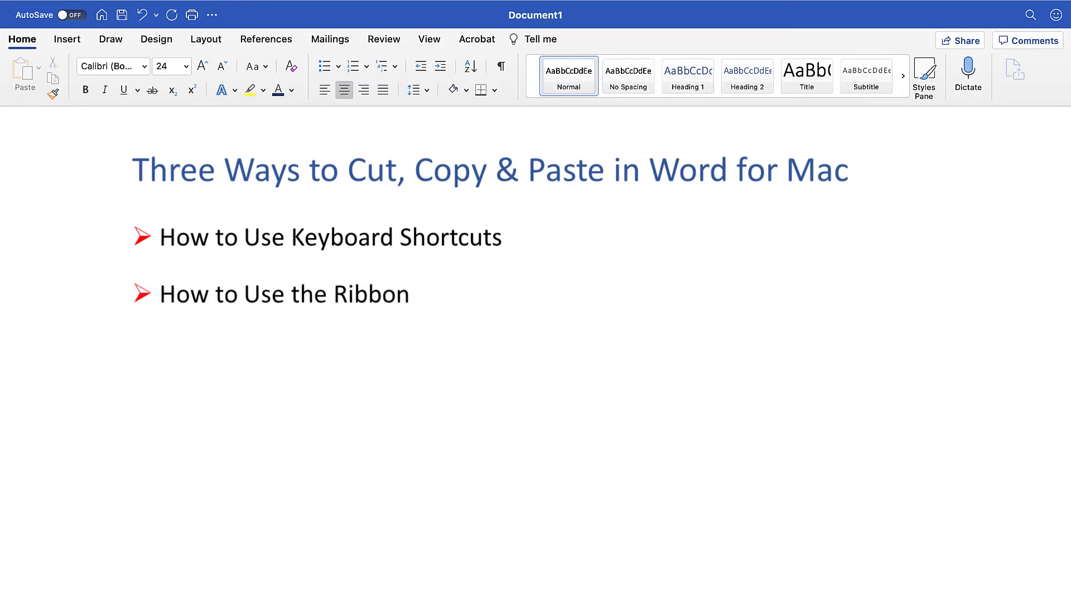
text(How to Use the Shortcut Menu)
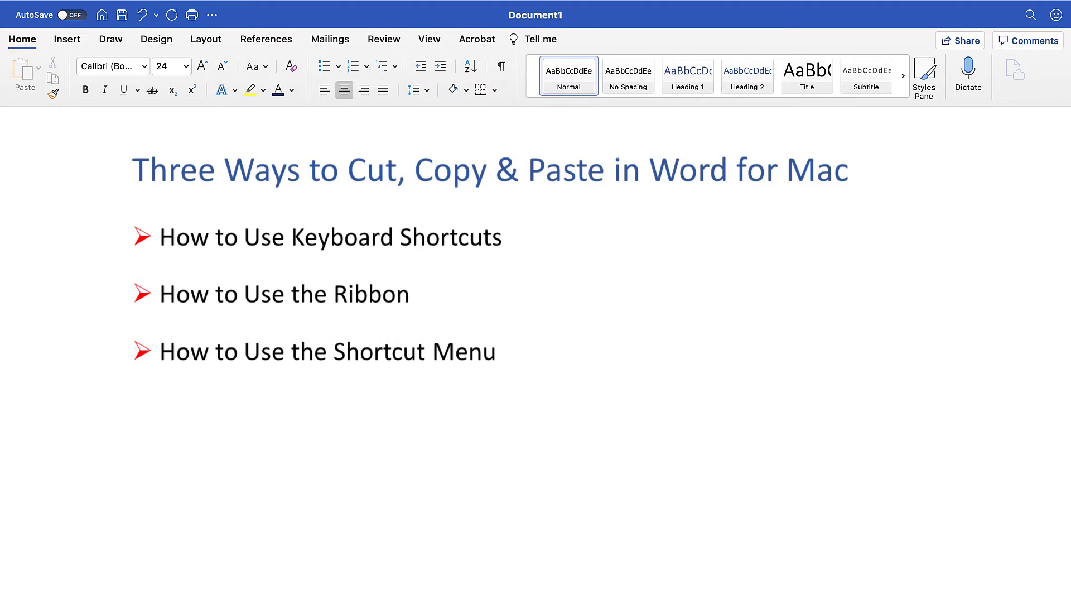
text(How to Choose a Pasting Option after Pasting Text)
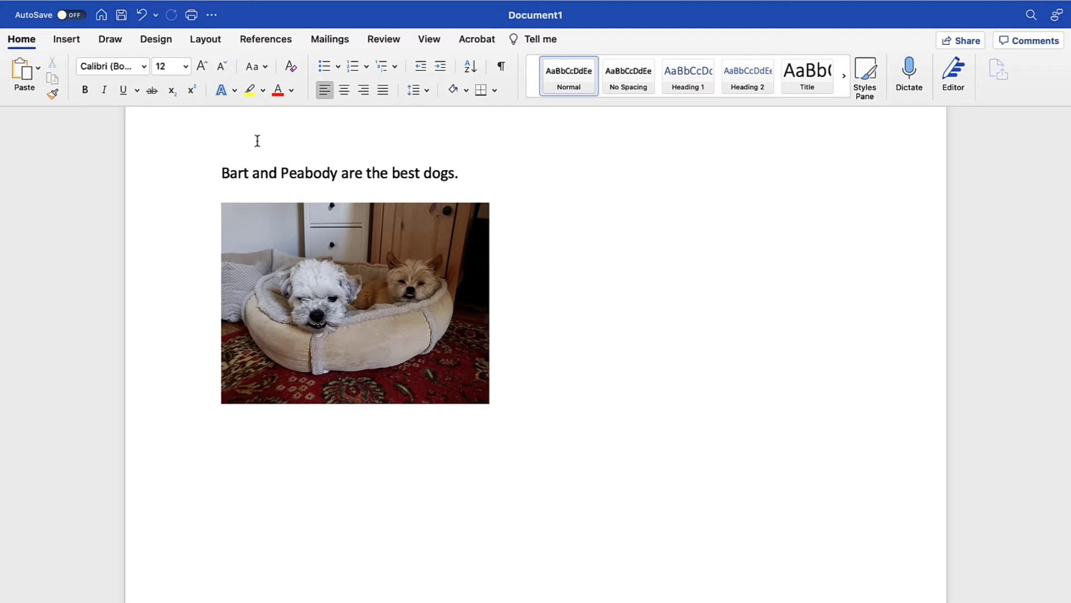
Cut the dogs sentence and paste it below the photo with Command+V.
click(221, 173)
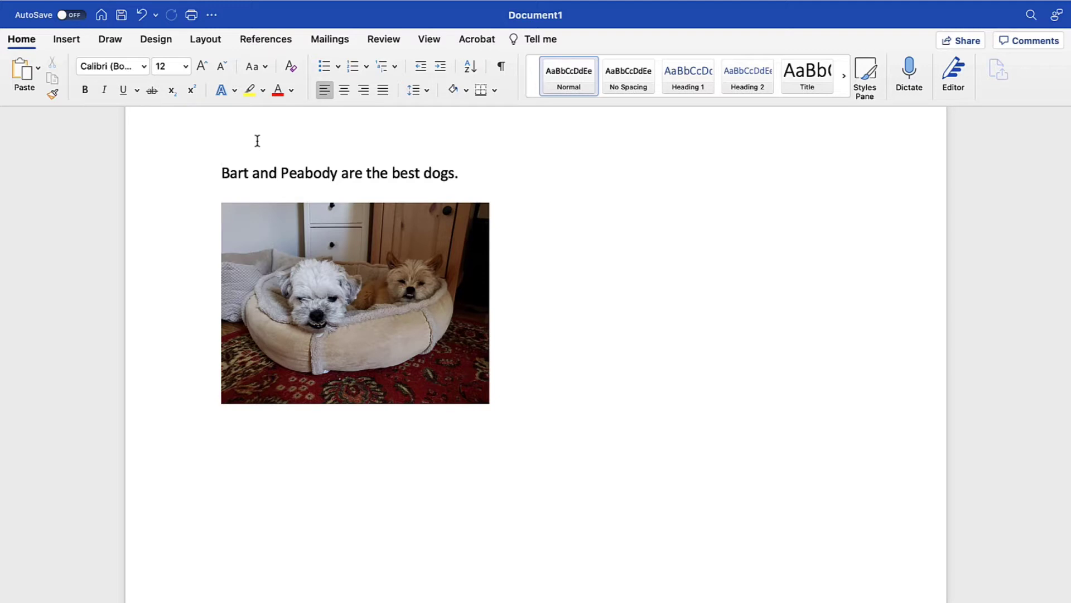
click(223, 173)
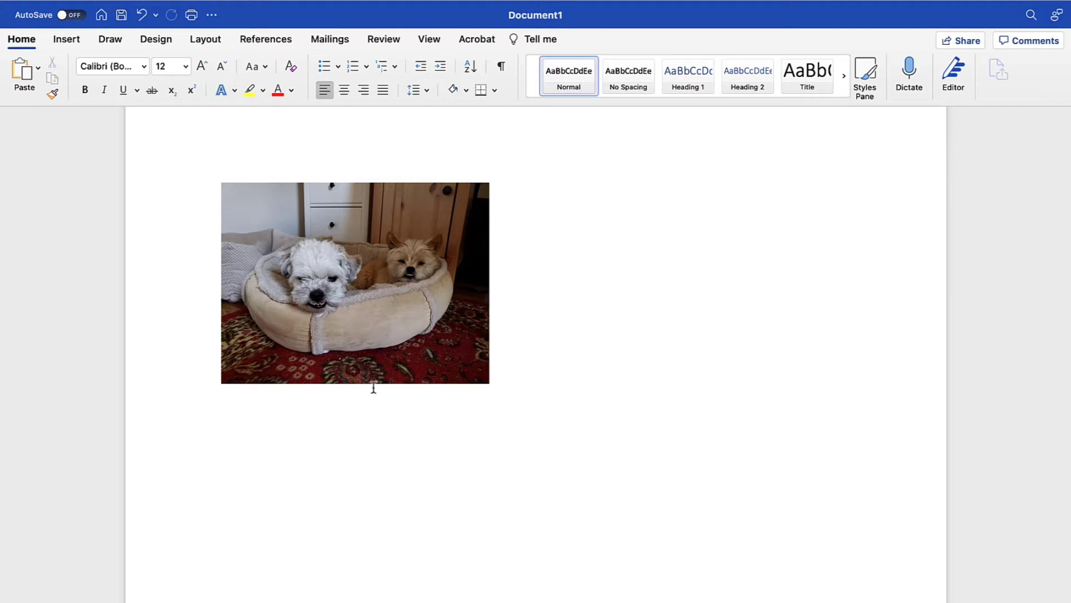
click(262, 413)
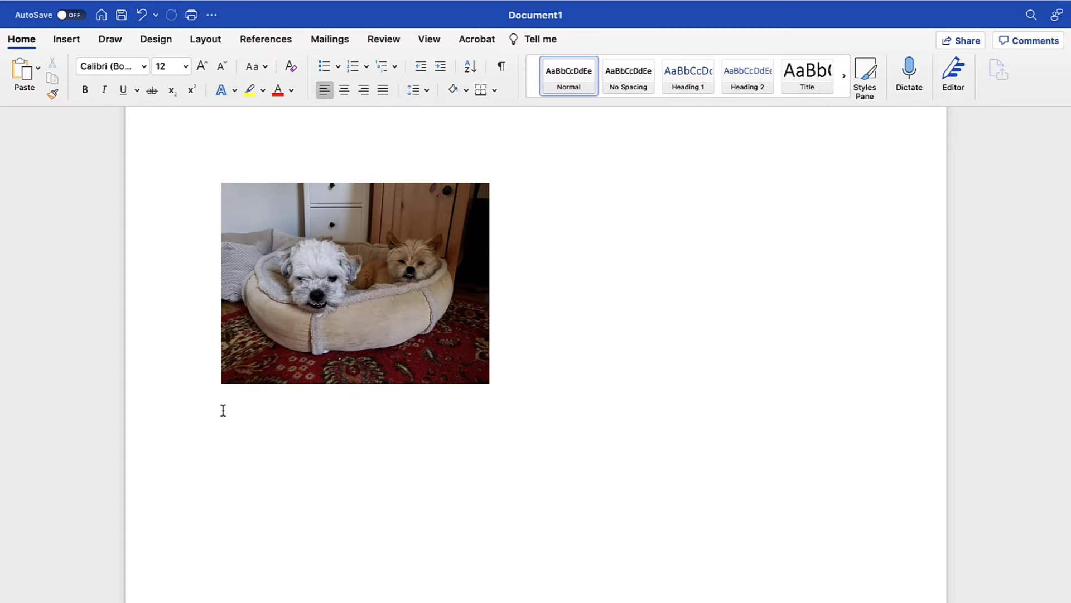
click(221, 412)
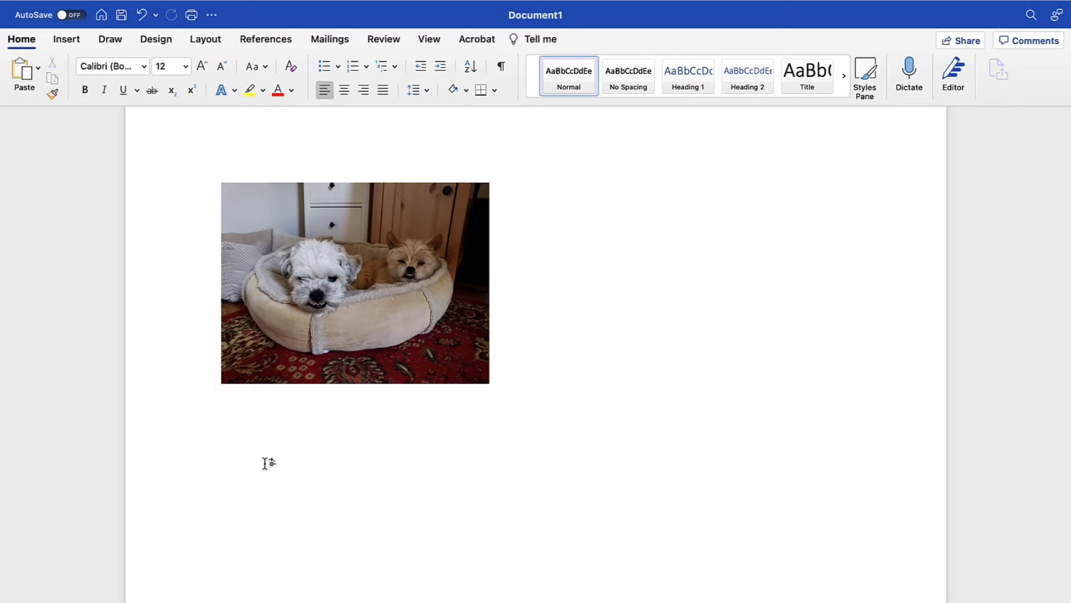
key(cmd+v)
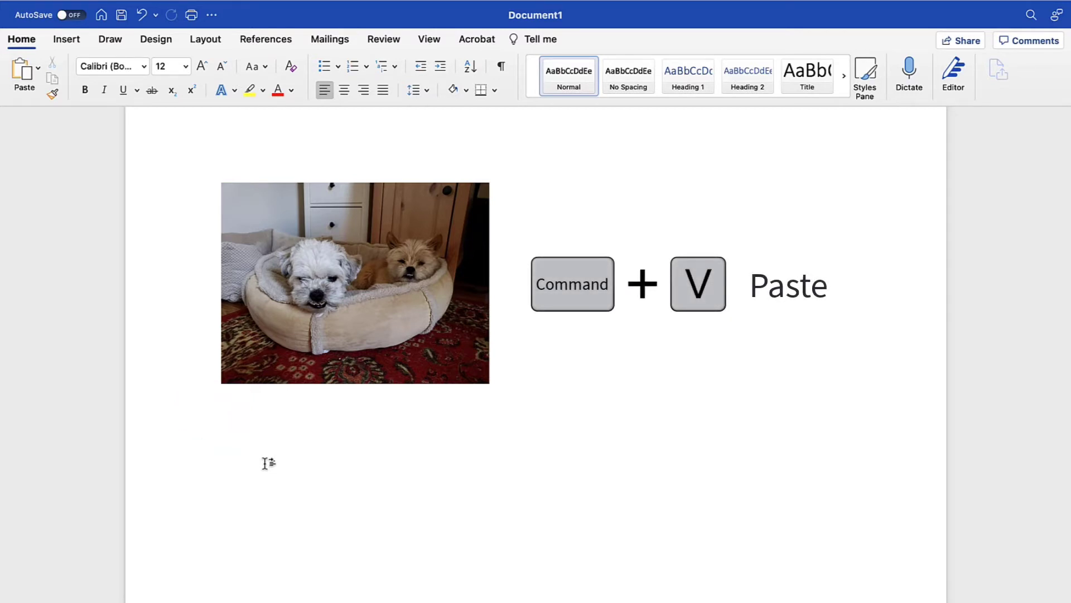
key(cmd+v)
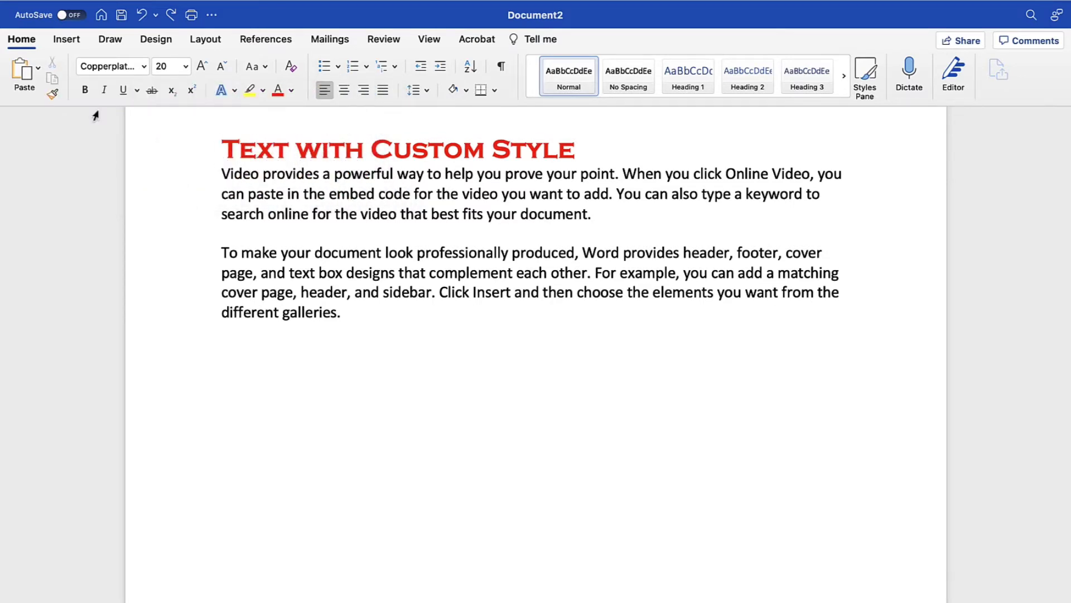
Select the 'Text with Custom Style' heading in Document2.
click(223, 149)
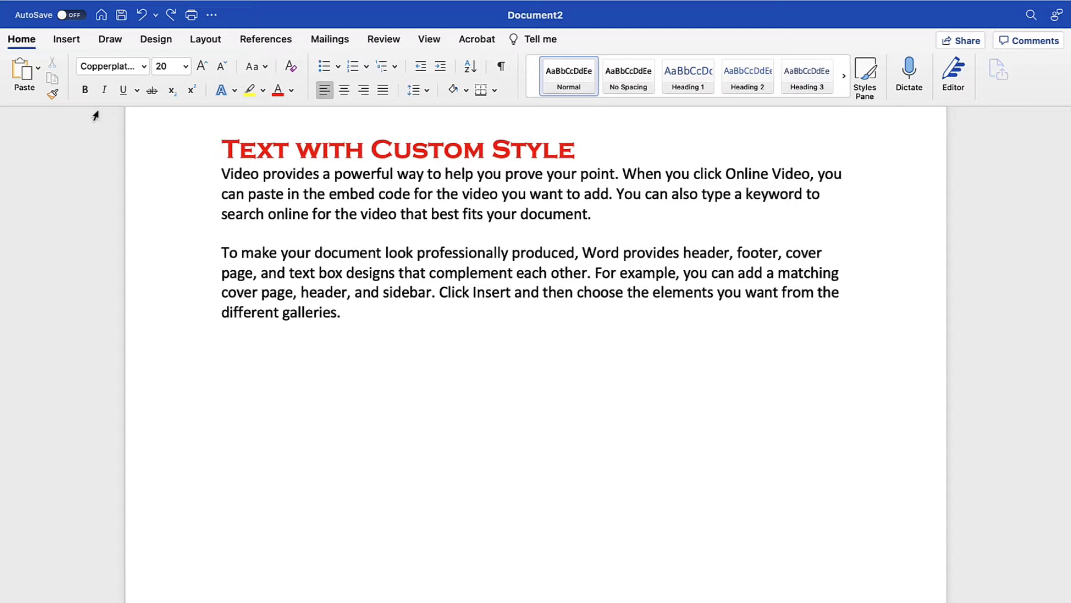
click(223, 149)
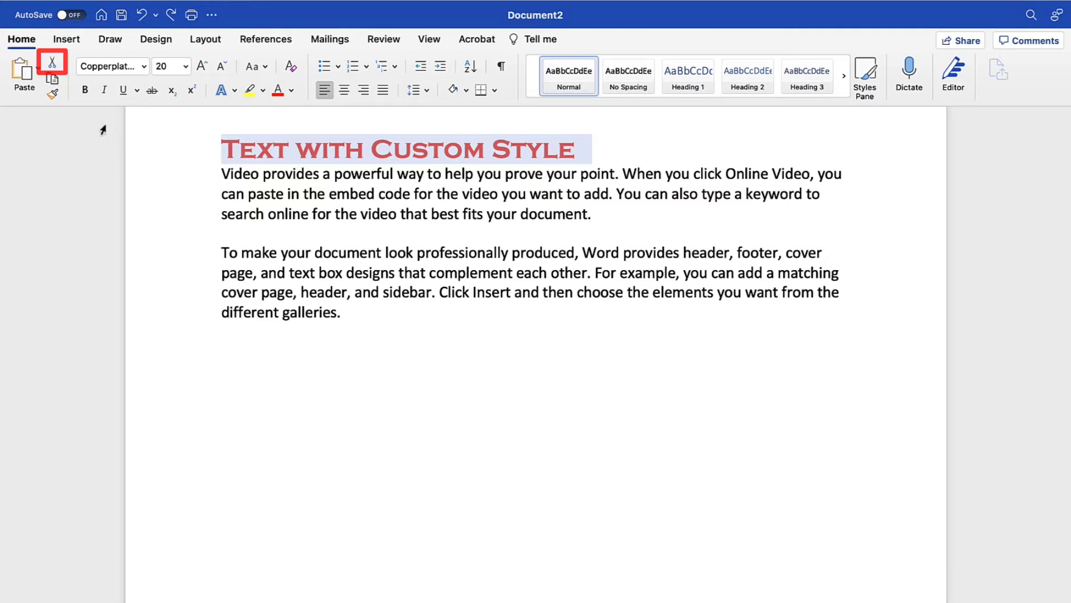
mouse_move(52, 75)
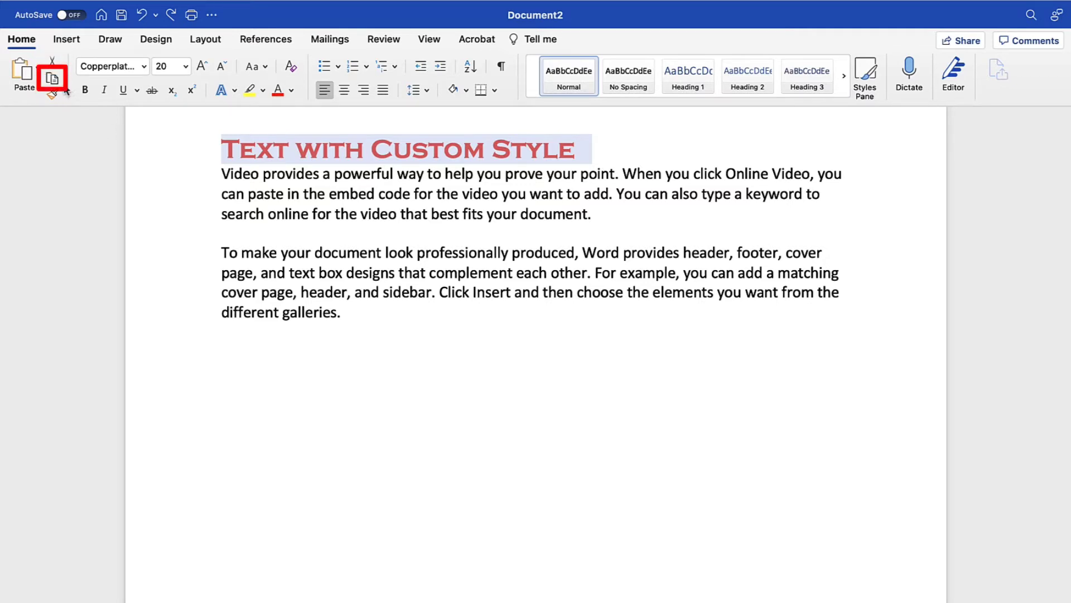
mouse_move(63, 122)
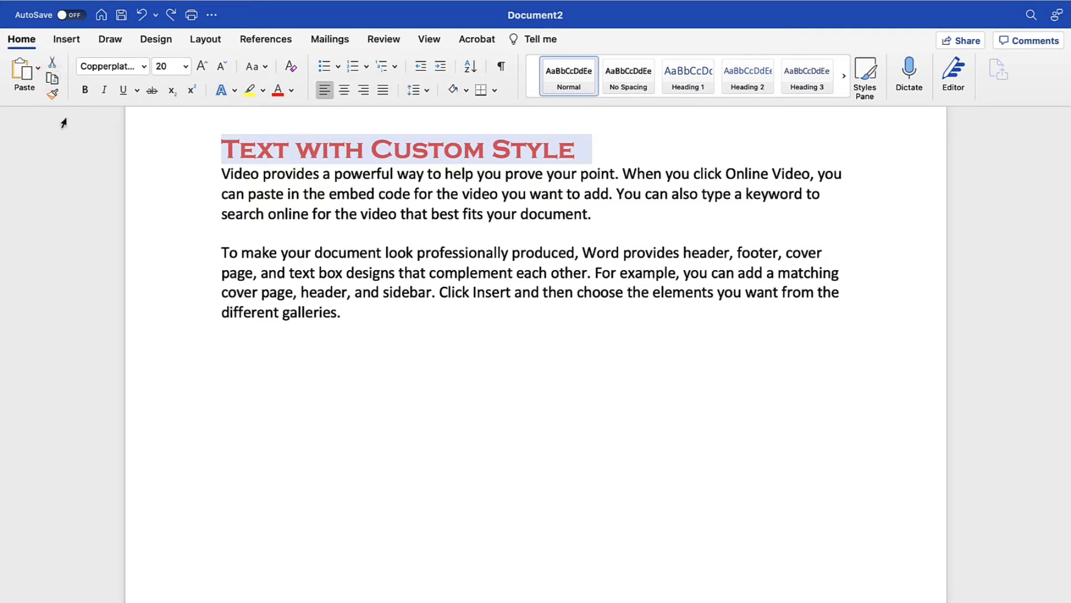
mouse_move(82, 149)
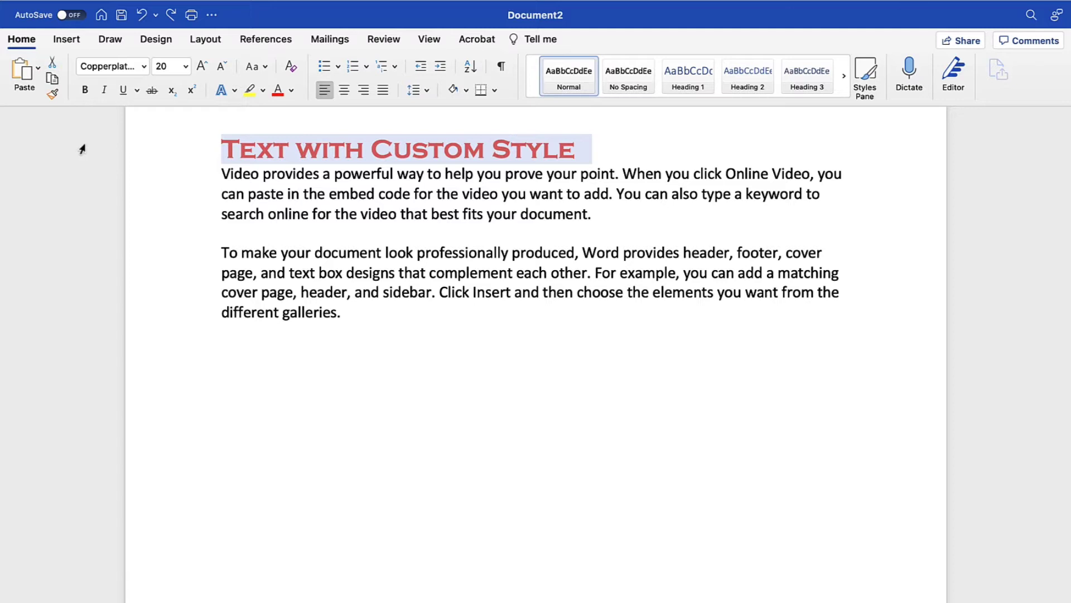
mouse_move(204, 340)
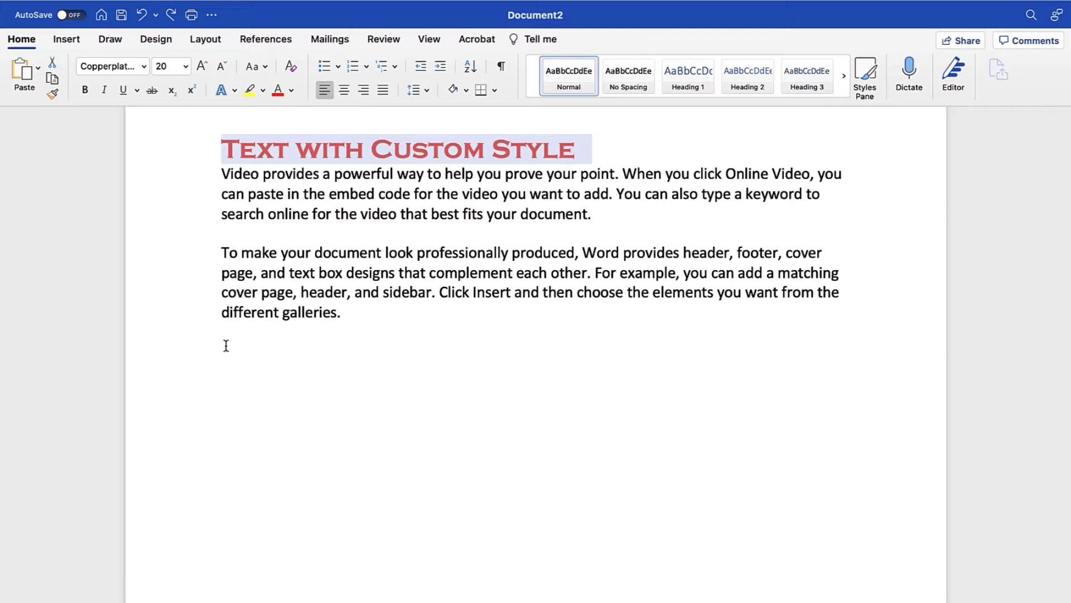
Paste the heading below the last paragraph from the Home ribbon, then delete the pasted copy.
click(223, 350)
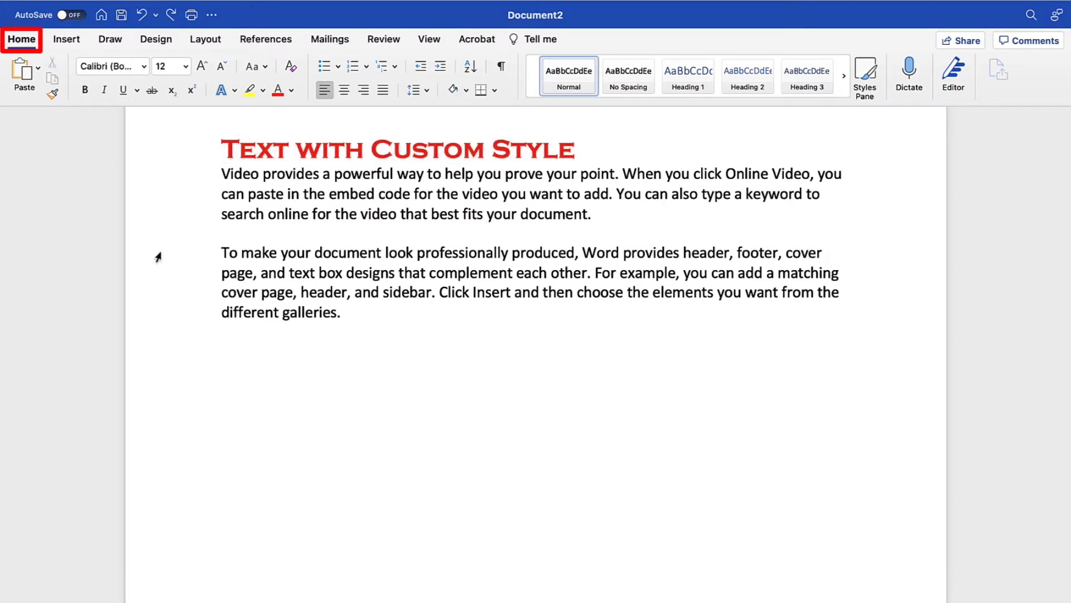
click(222, 351)
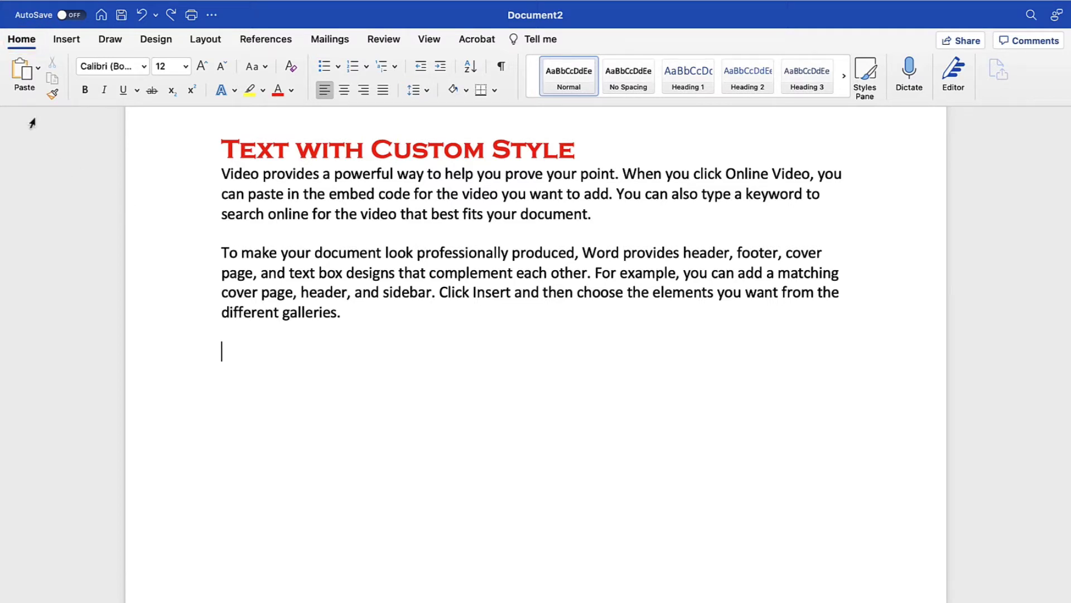
click(23, 70)
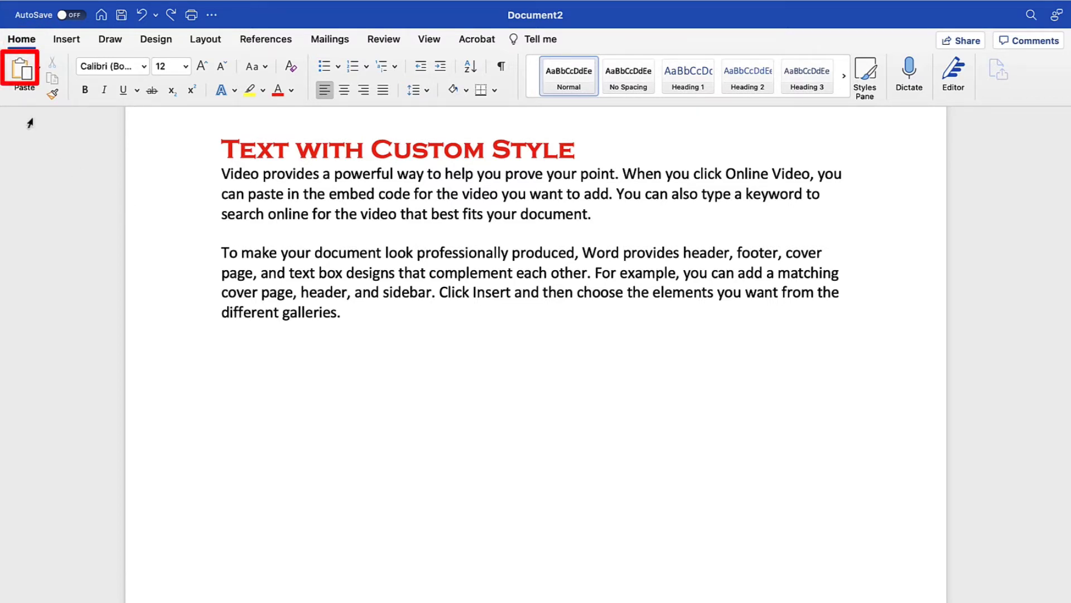
click(222, 350)
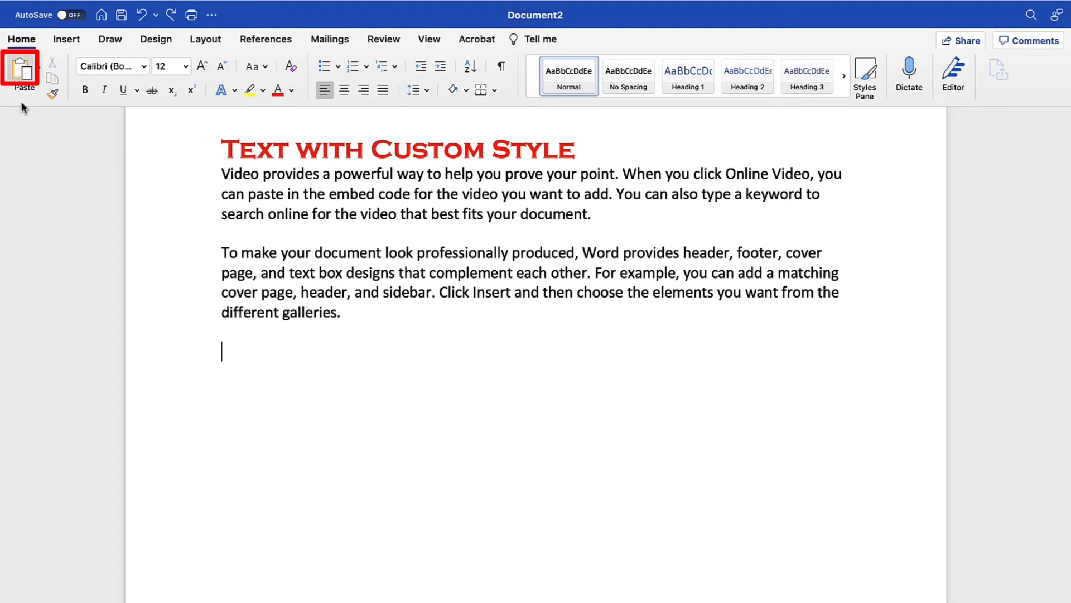
click(23, 68)
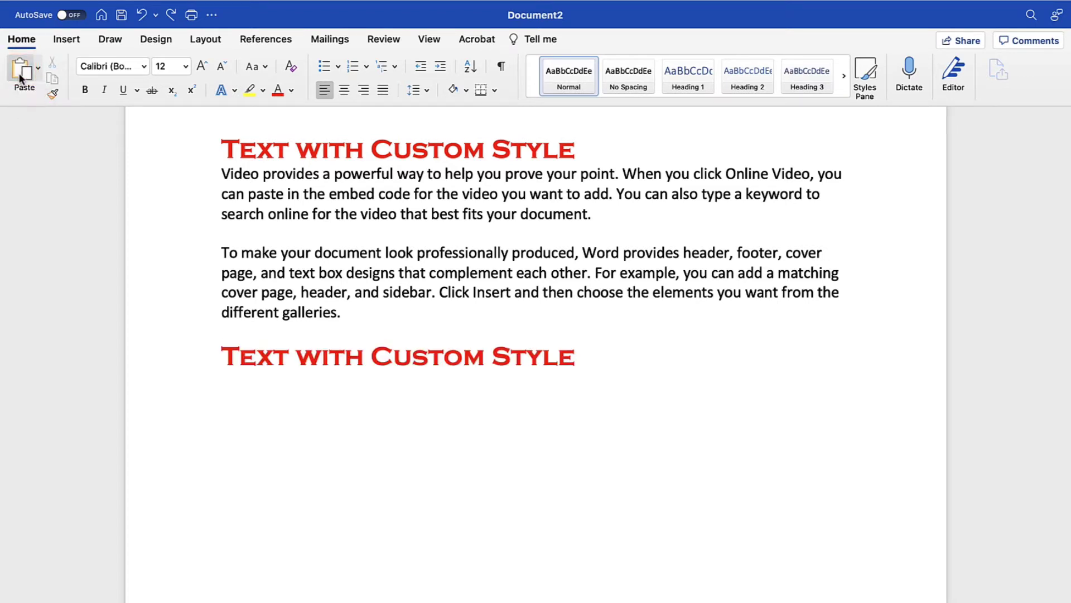
click(23, 75)
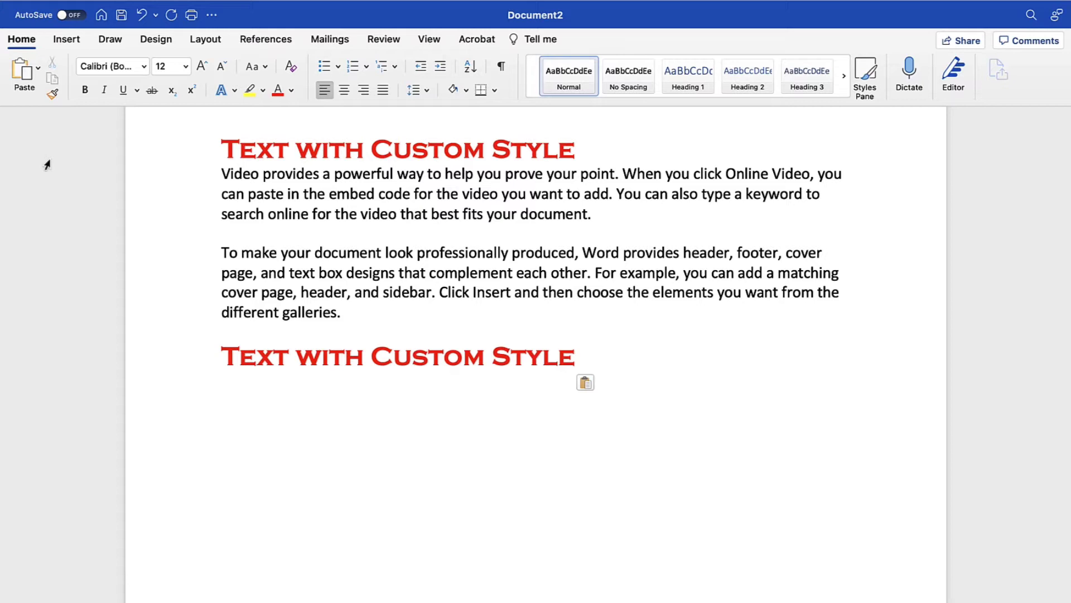
key(Delete)
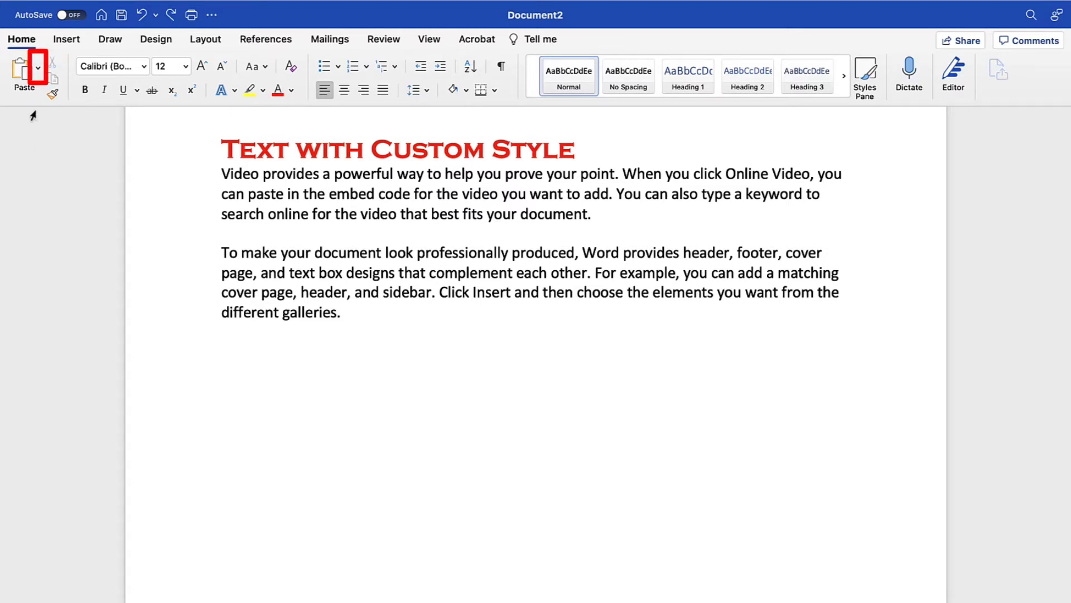
click(37, 66)
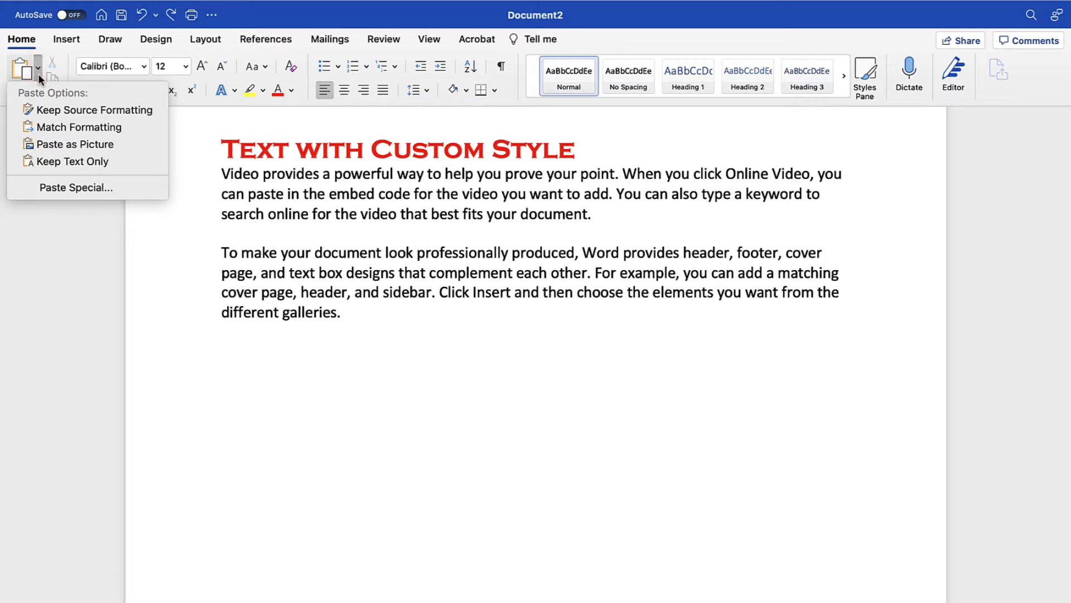
mouse_move(92, 110)
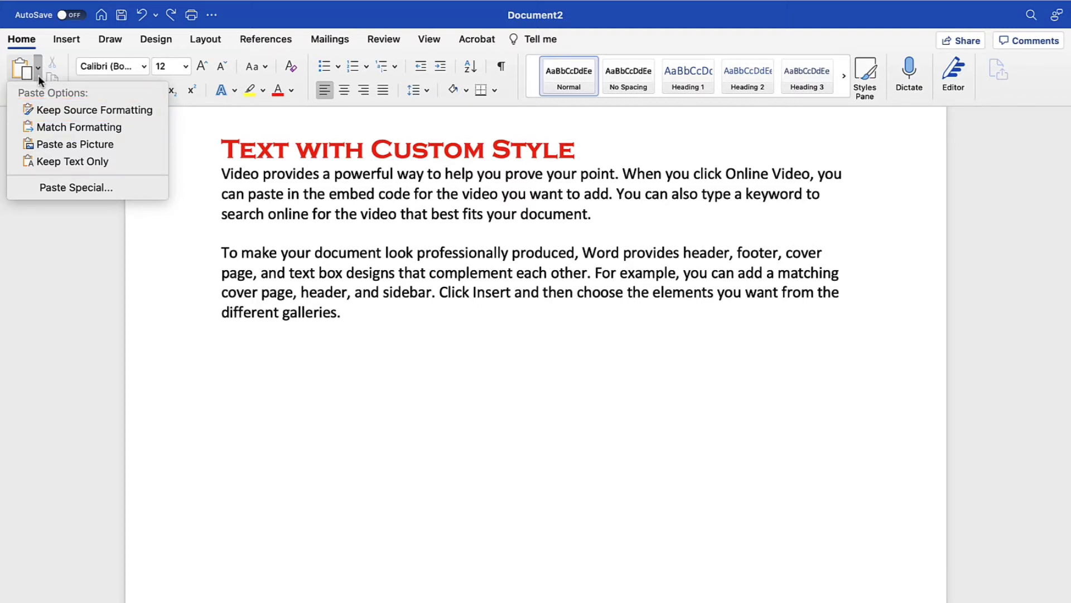
click(94, 109)
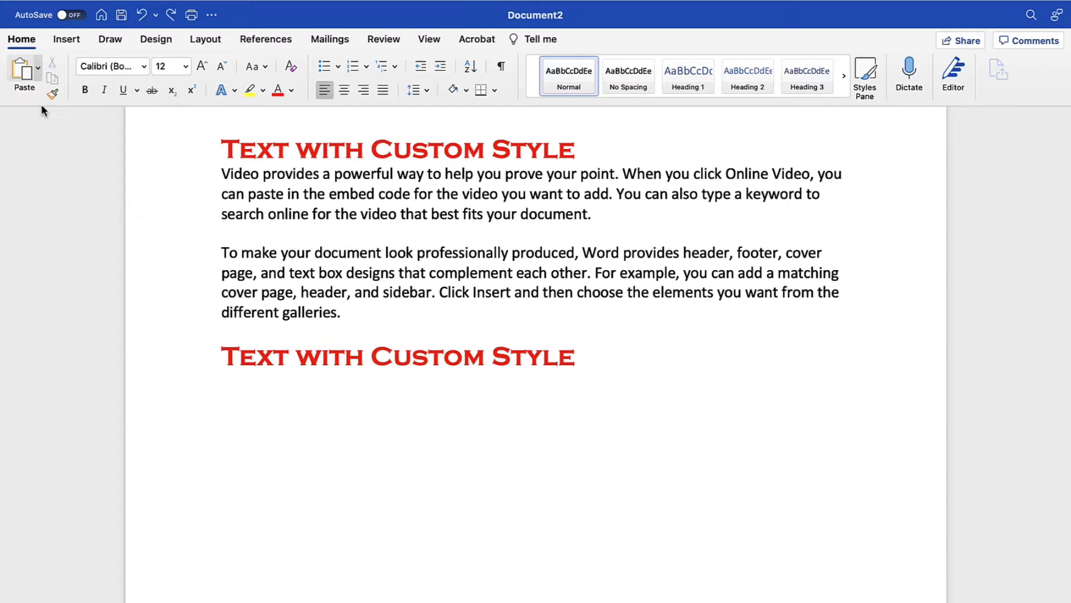
click(37, 69)
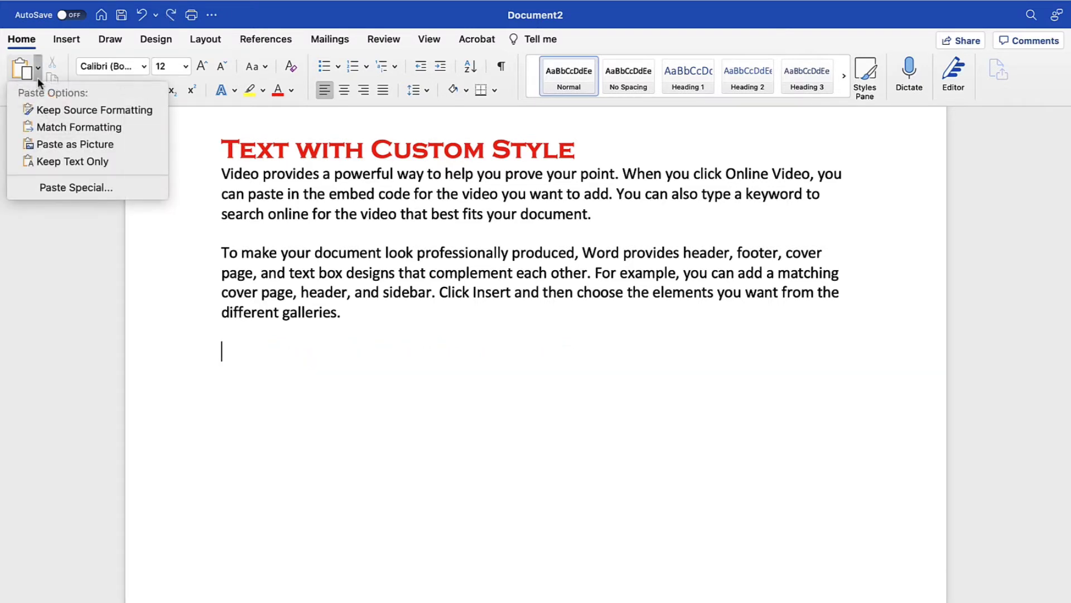
mouse_move(79, 127)
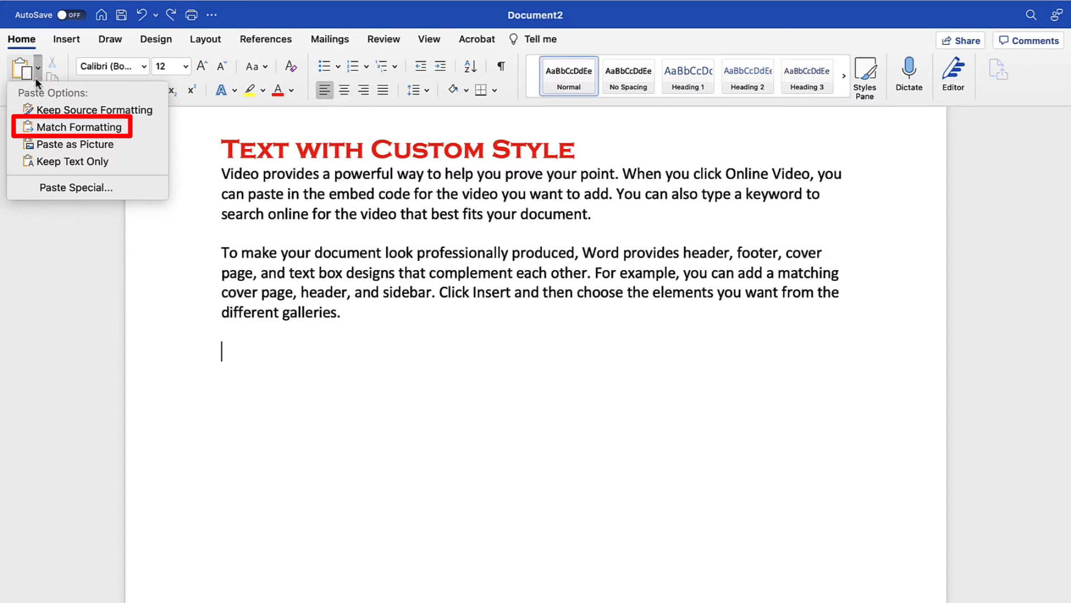
click(74, 127)
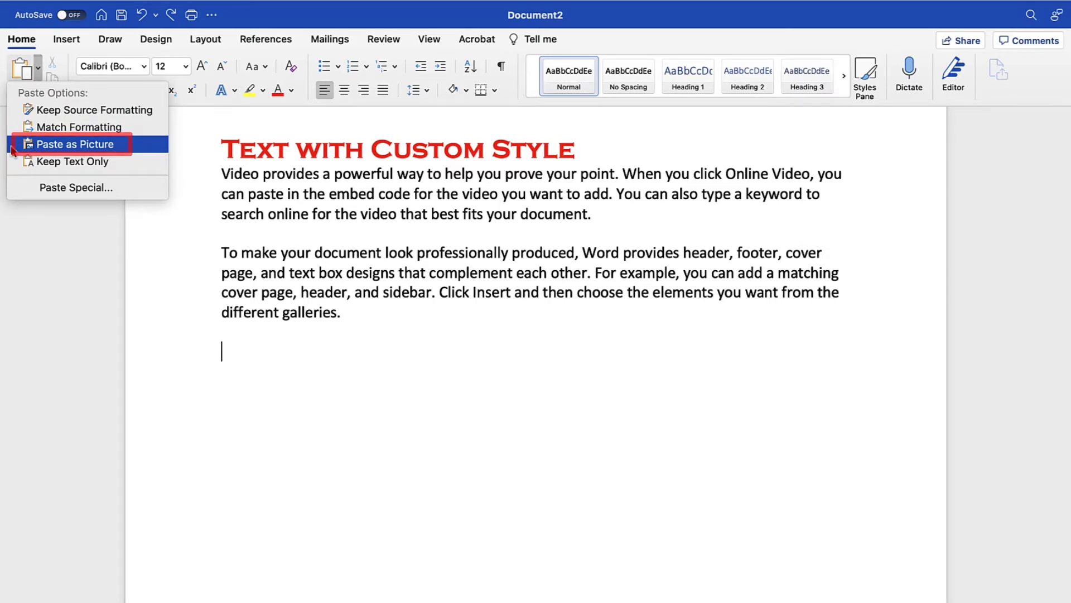
Paste the red heading as a picture, then choose Keep Text Only from the paste options.
click(72, 143)
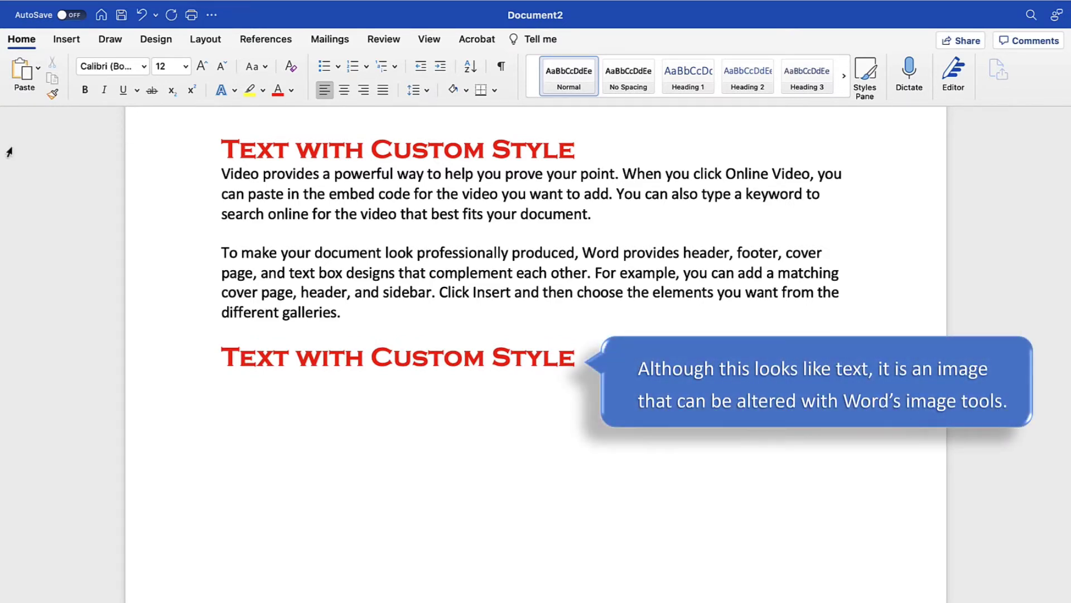
click(37, 81)
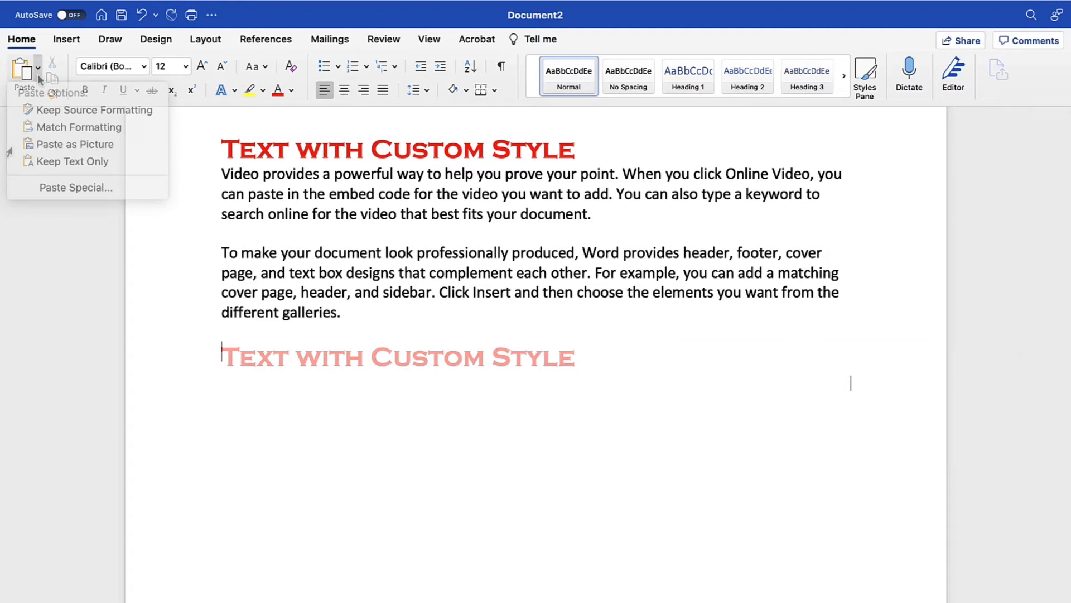
click(68, 161)
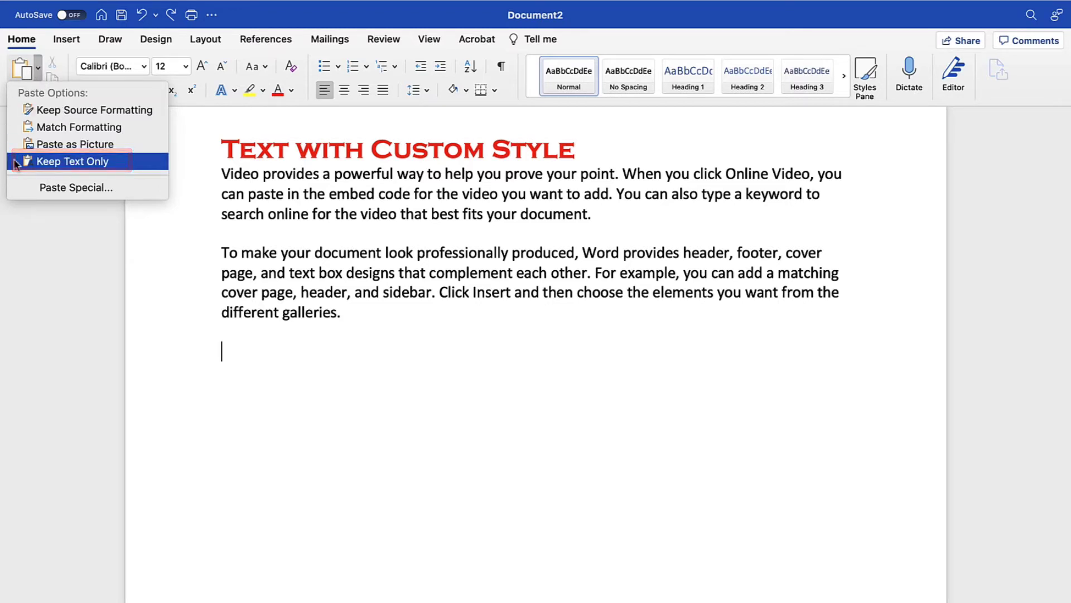
click(72, 162)
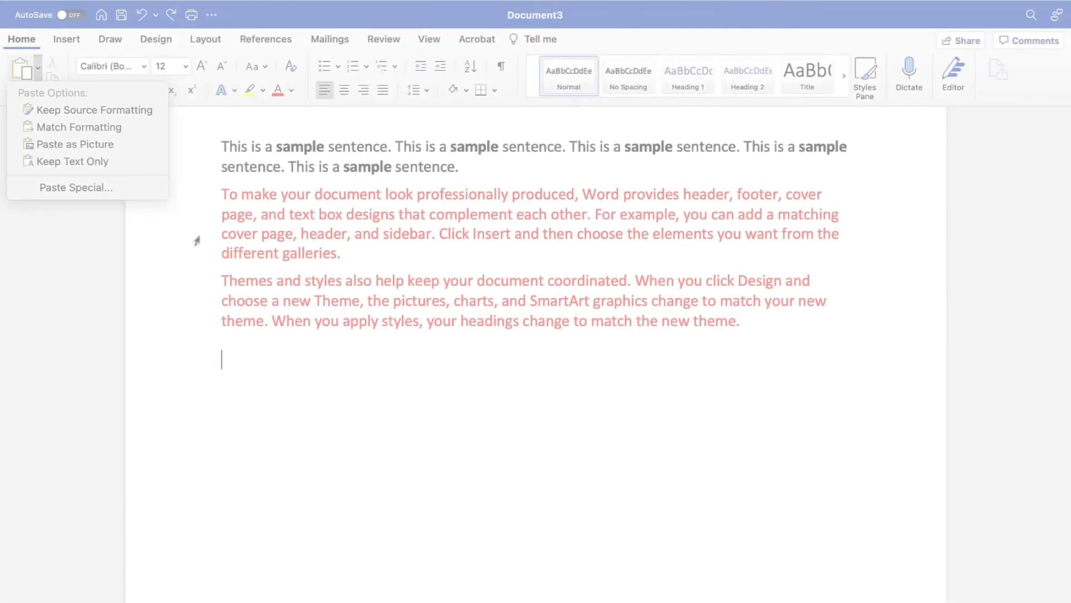
mouse_move(79, 128)
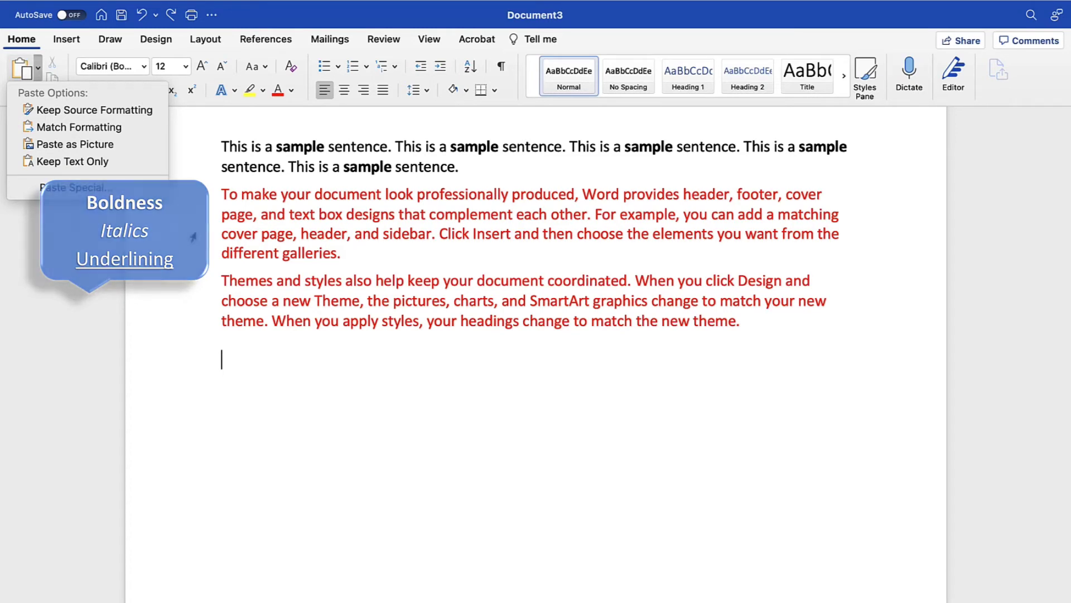
mouse_move(193, 235)
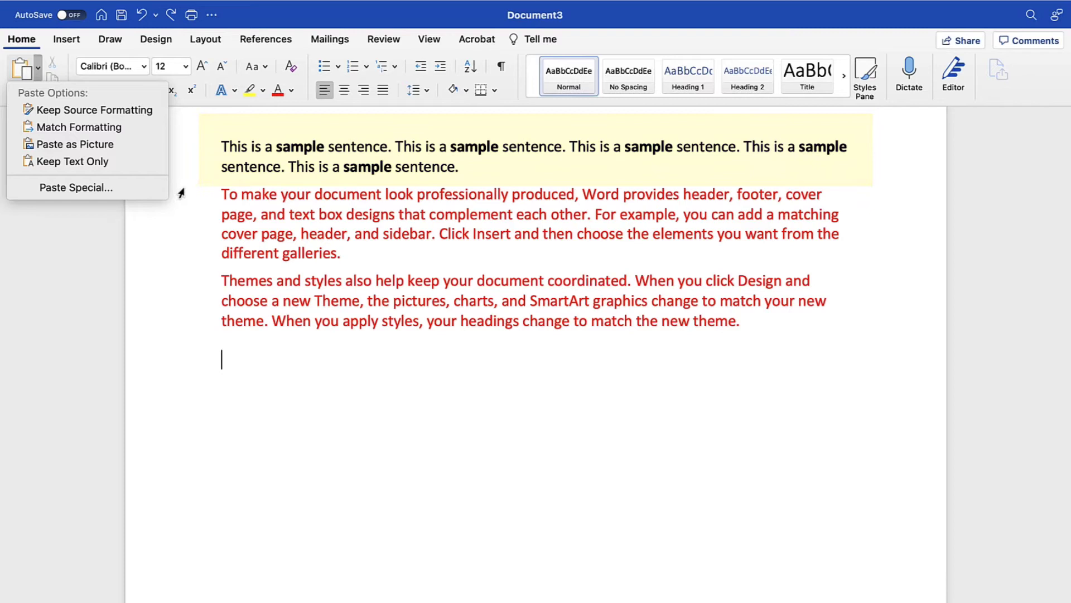
Paste the sample sentences below the red paragraphs using Keep Text Only.
click(94, 109)
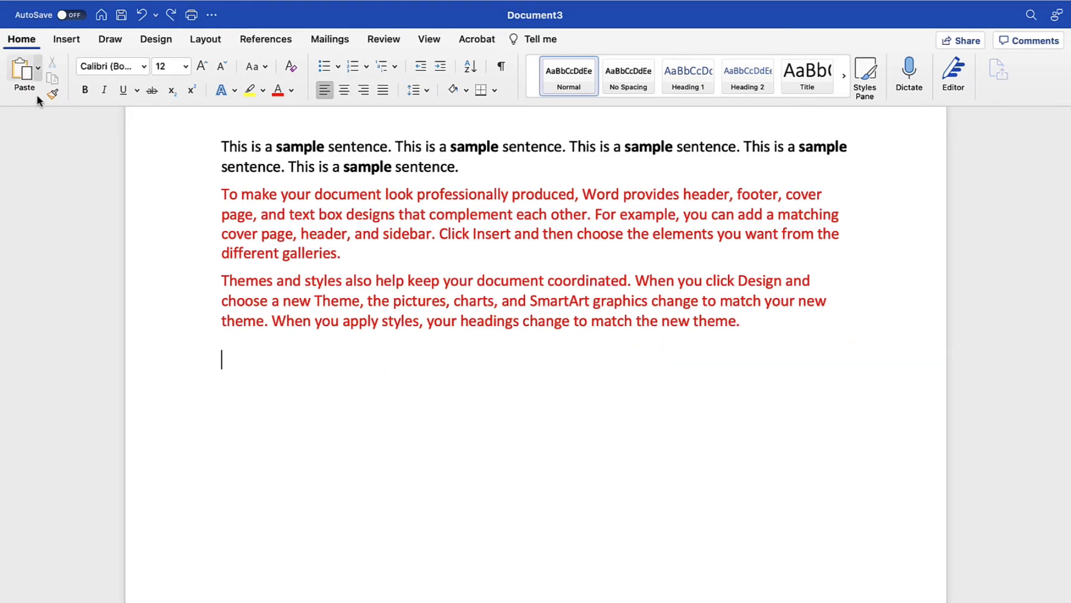
click(38, 66)
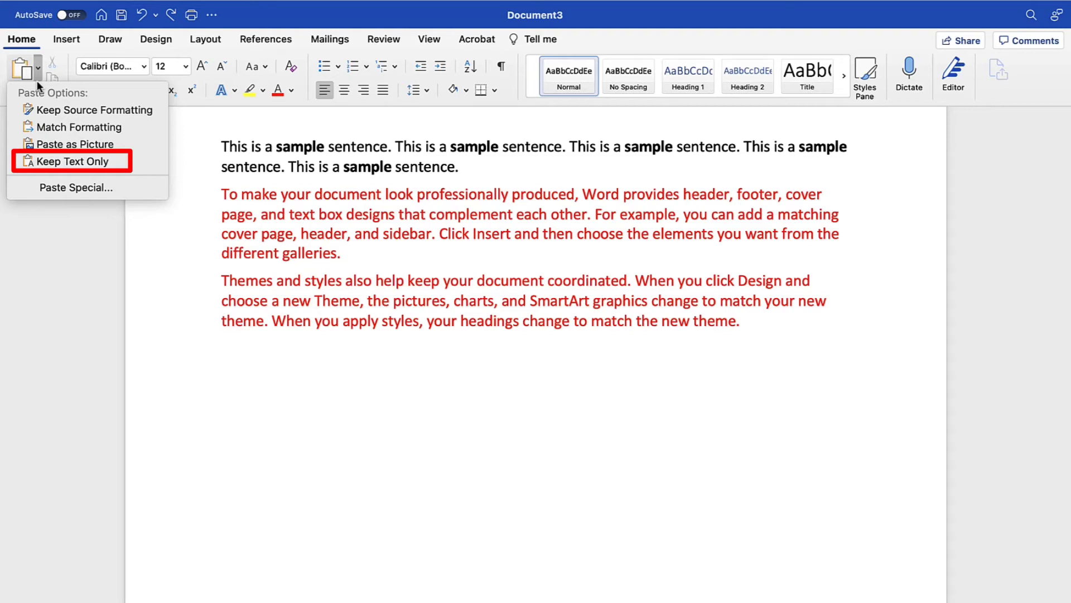
mouse_move(68, 161)
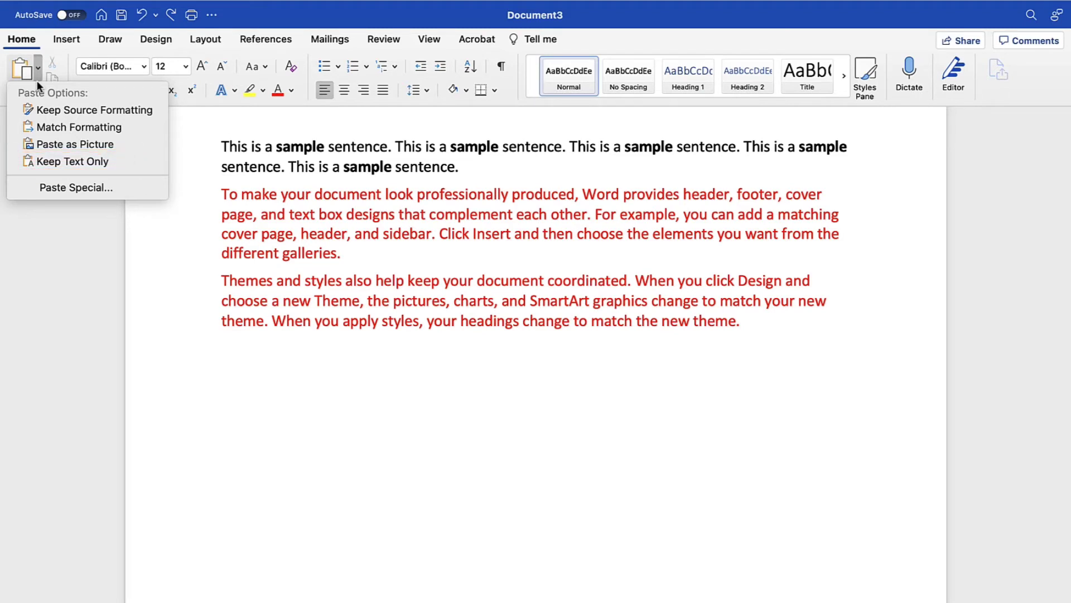
mouse_move(74, 161)
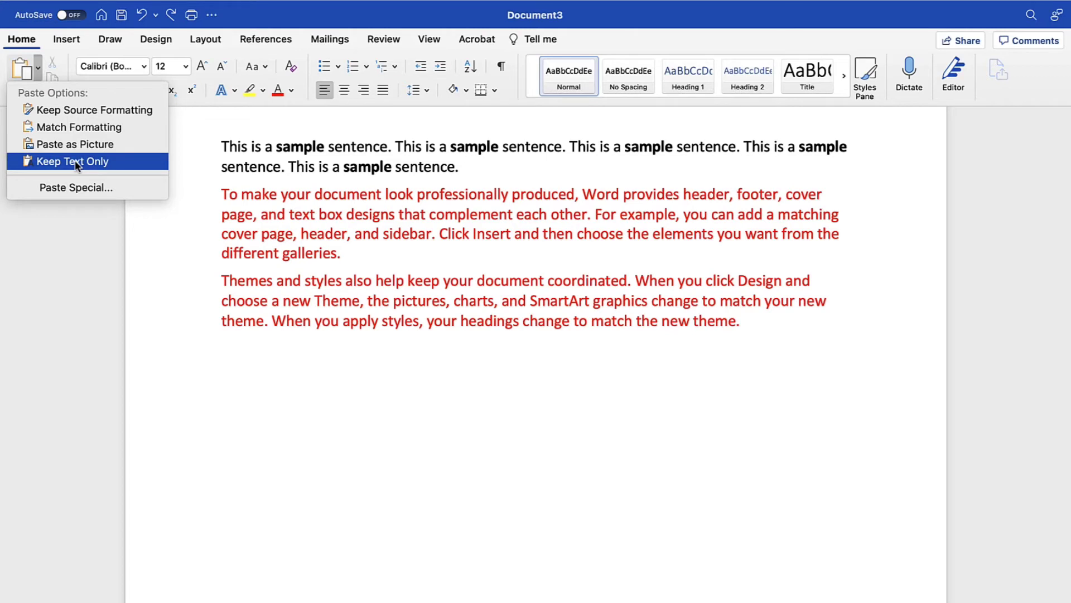
click(71, 162)
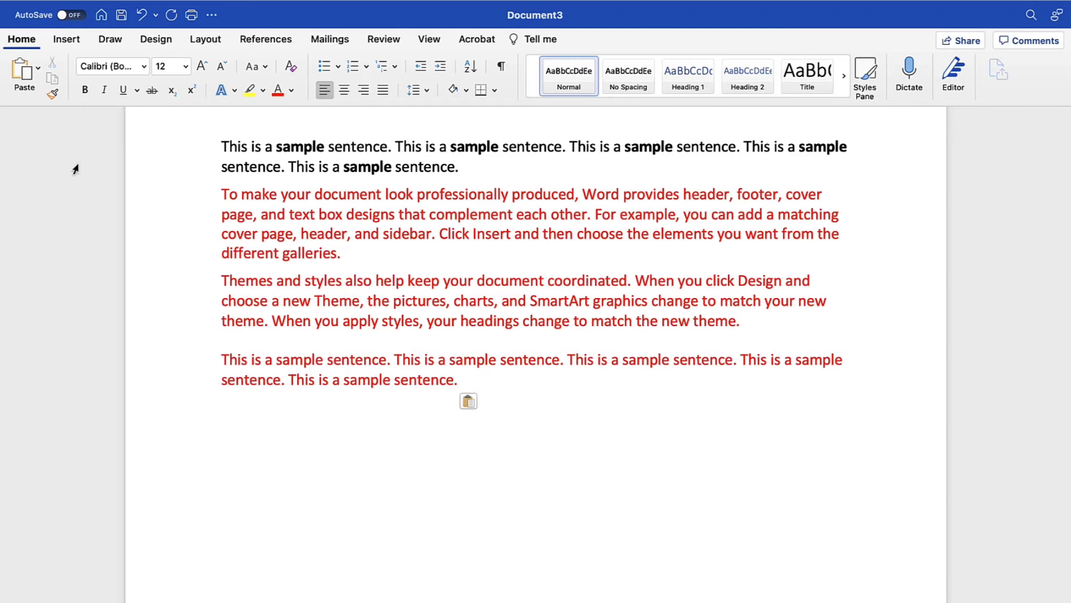
mouse_move(45, 87)
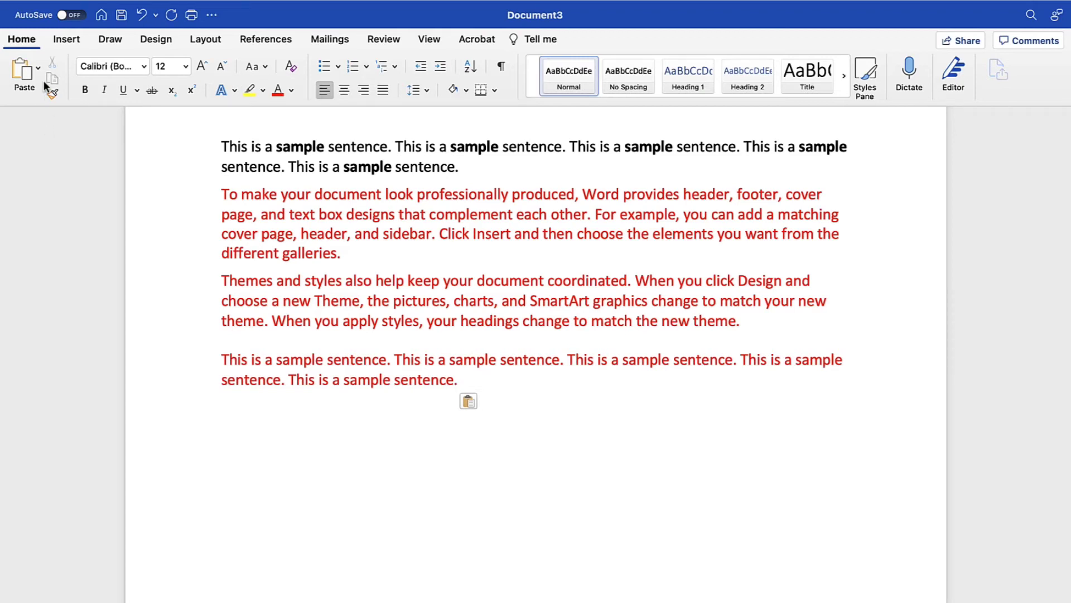
Paste the clipboard contents as HTML Format through Paste Special.
click(38, 67)
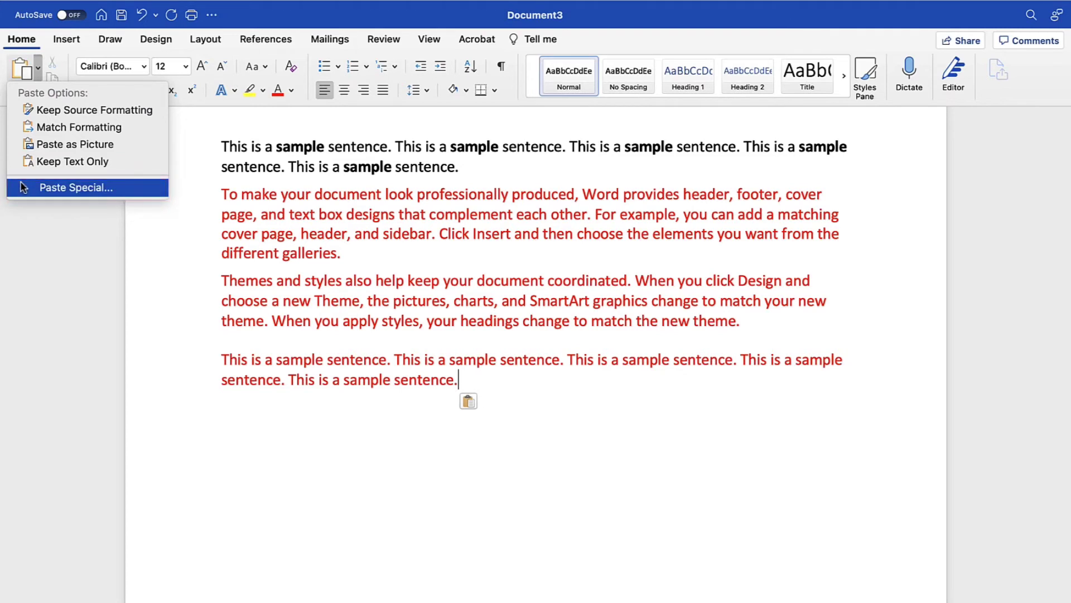
click(76, 187)
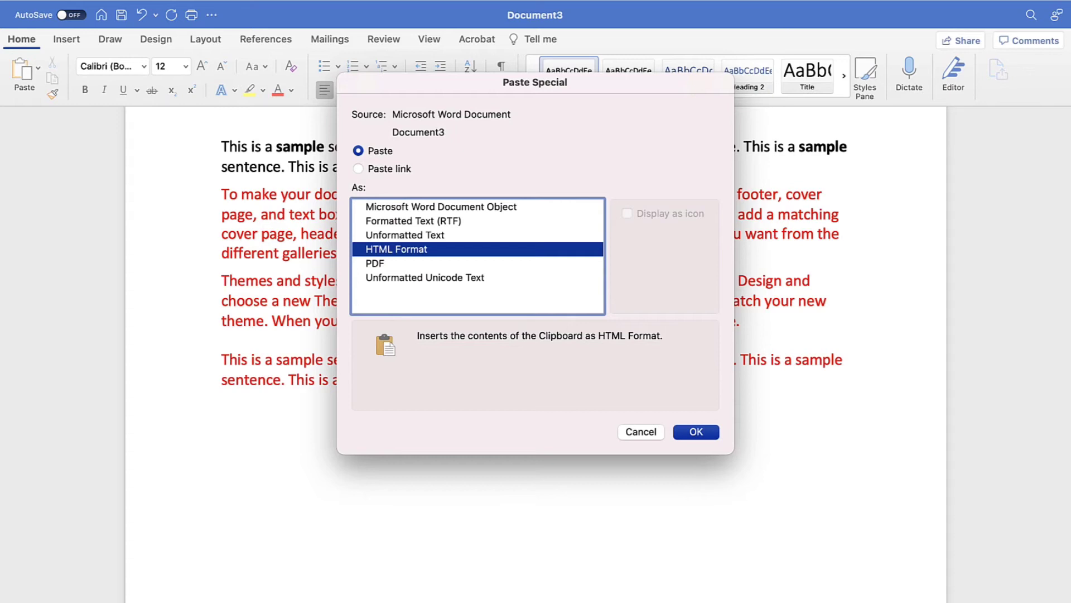
mouse_move(537, 463)
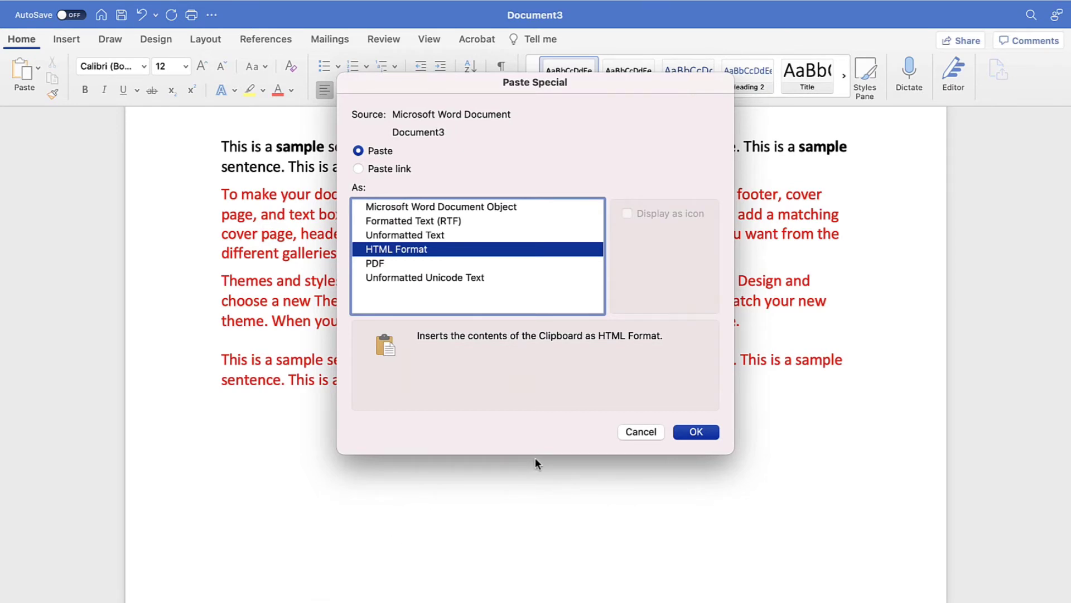
mouse_move(565, 464)
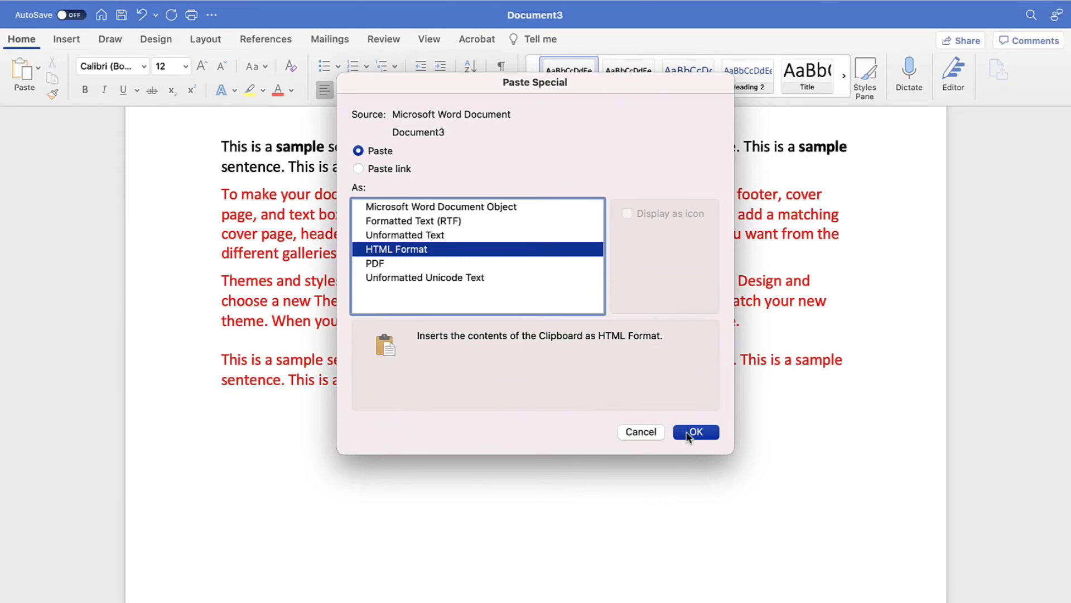
click(696, 431)
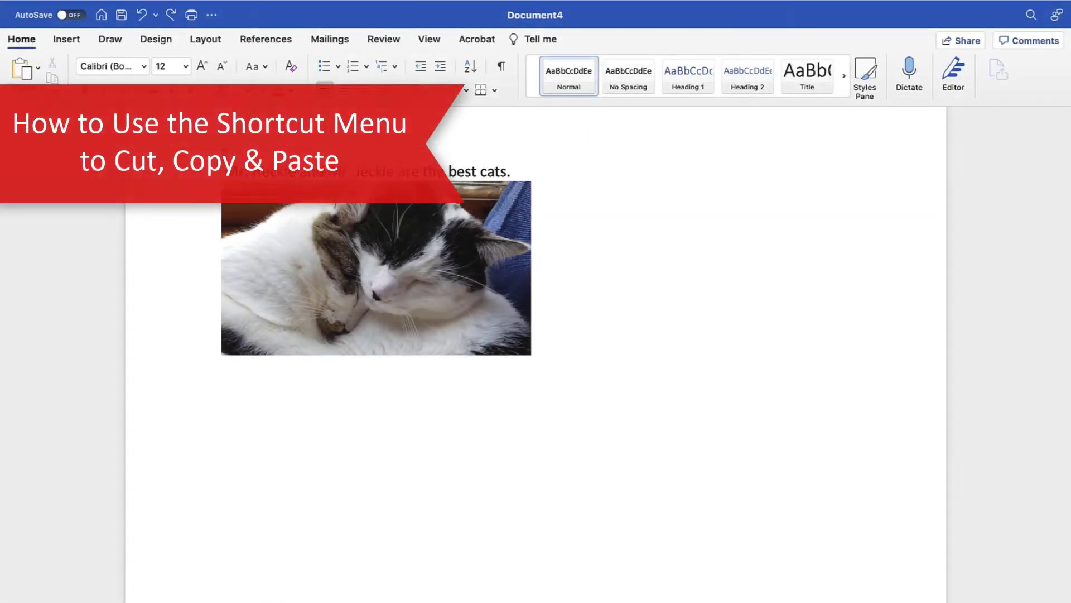
Place the cursor below the cat photo and bring up the best-cats sentence's context menu.
click(221, 386)
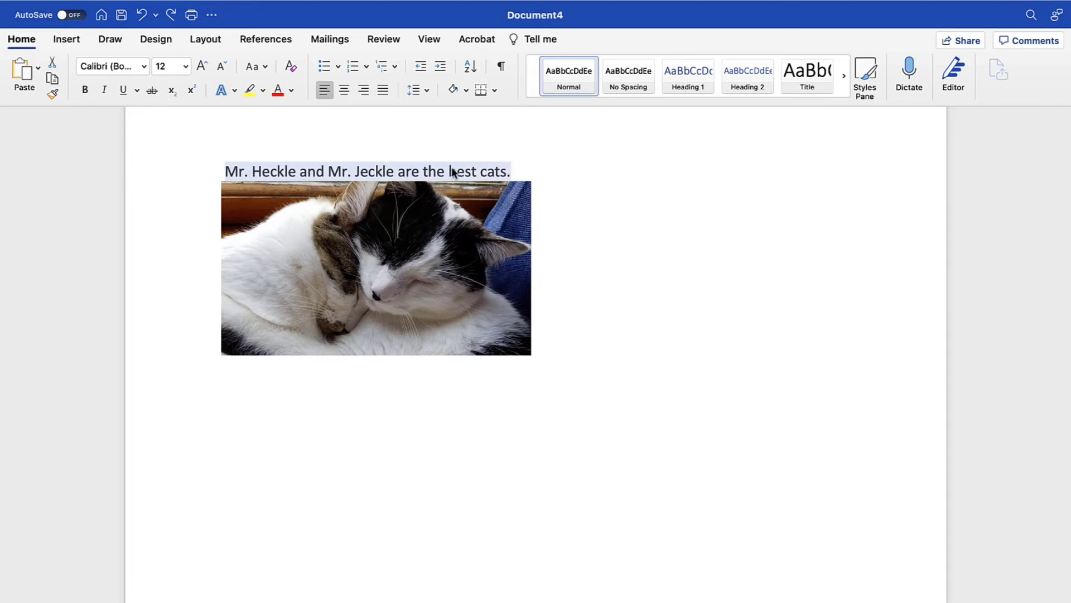
right_click(451, 172)
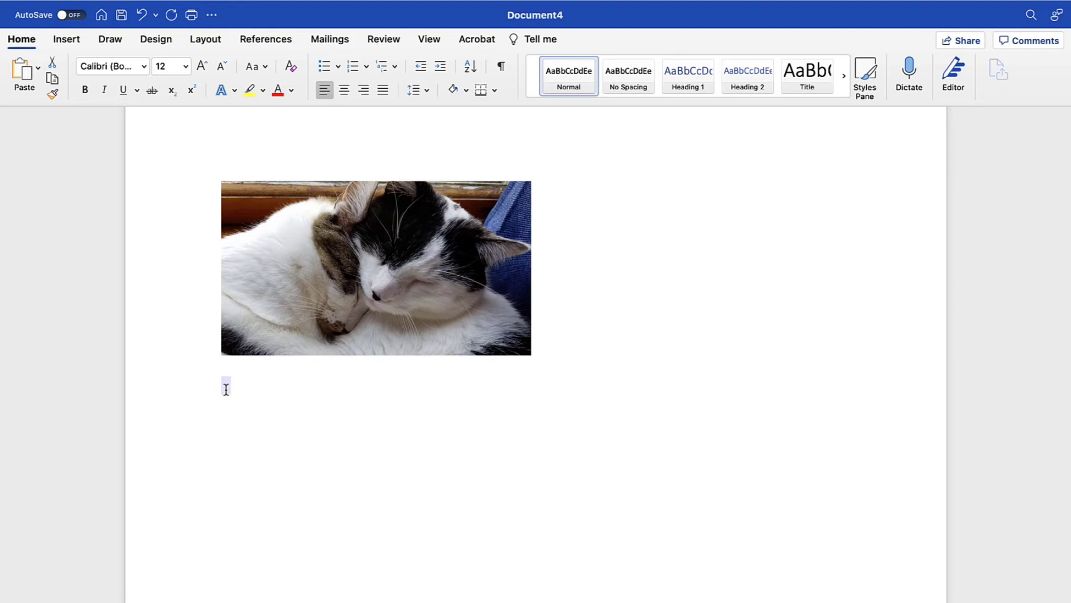
Paste the best-cats sentence onto the empty line beneath the cat photo from the context menu.
right_click(226, 389)
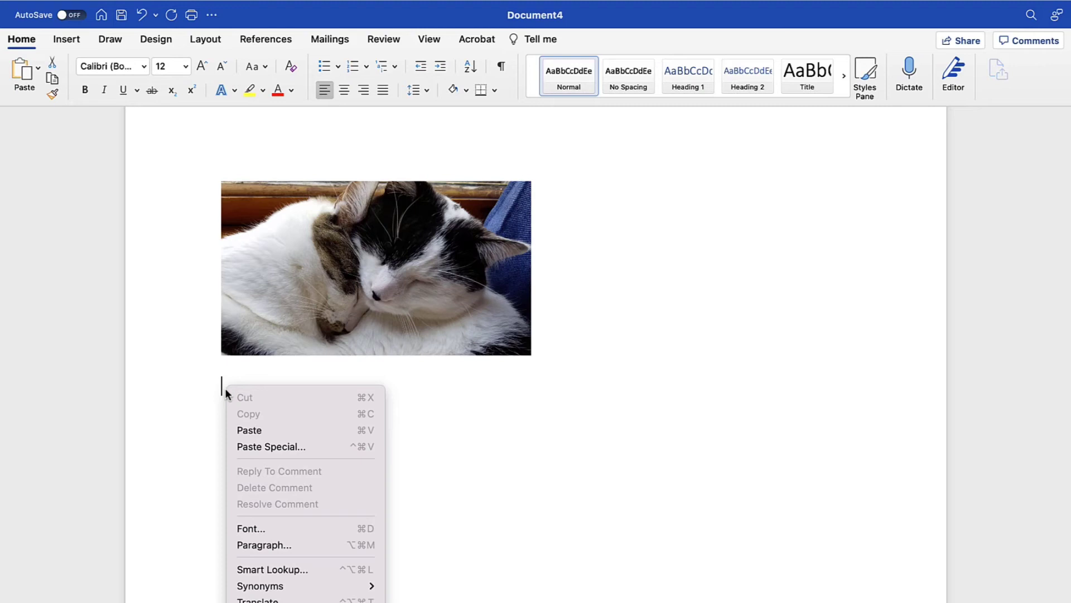
mouse_move(249, 430)
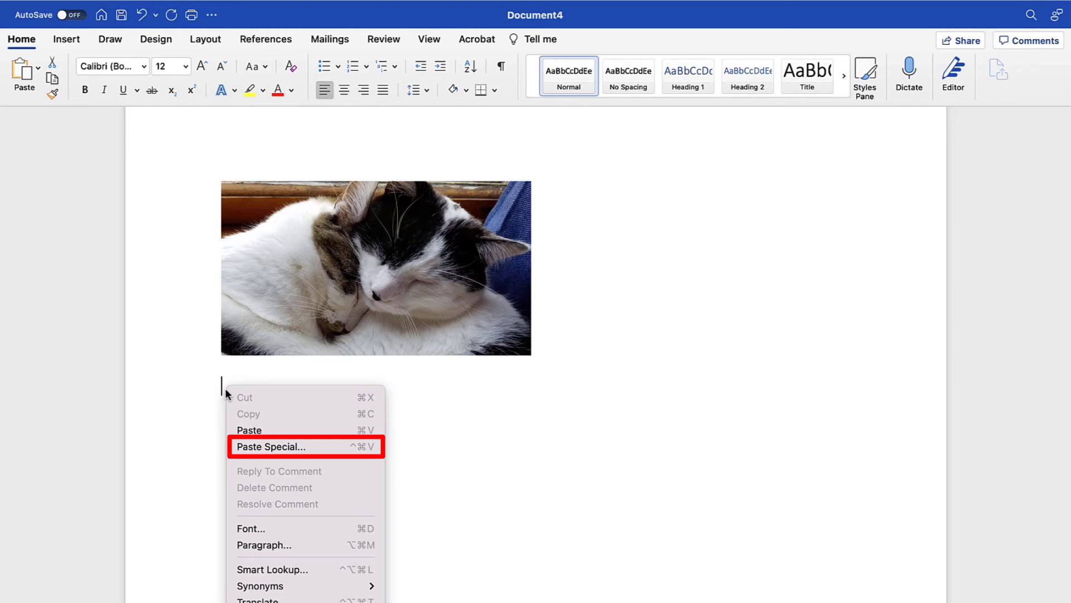
mouse_move(217, 415)
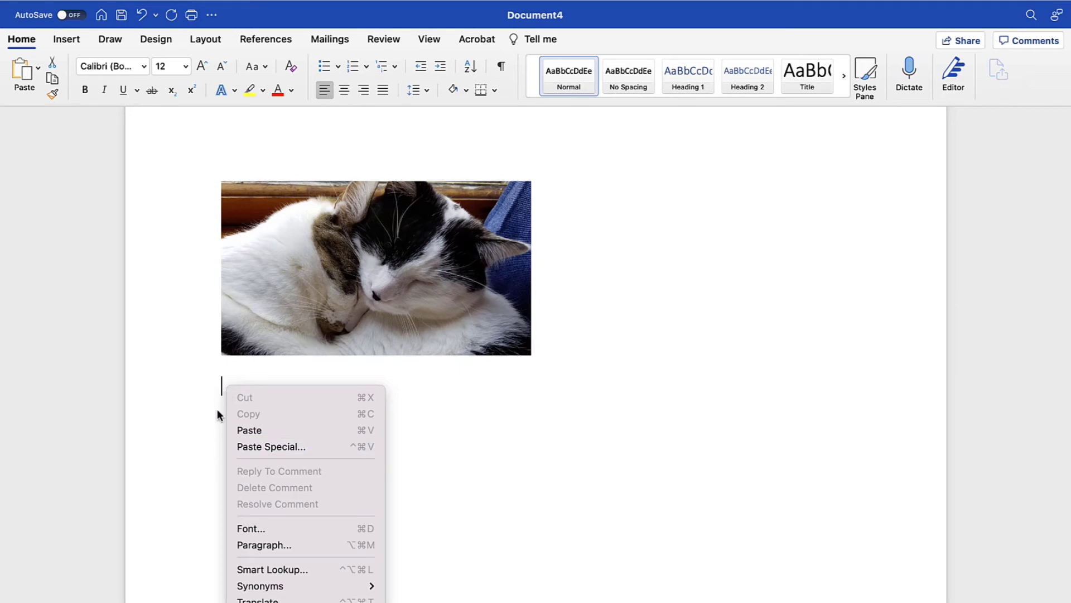
click(249, 430)
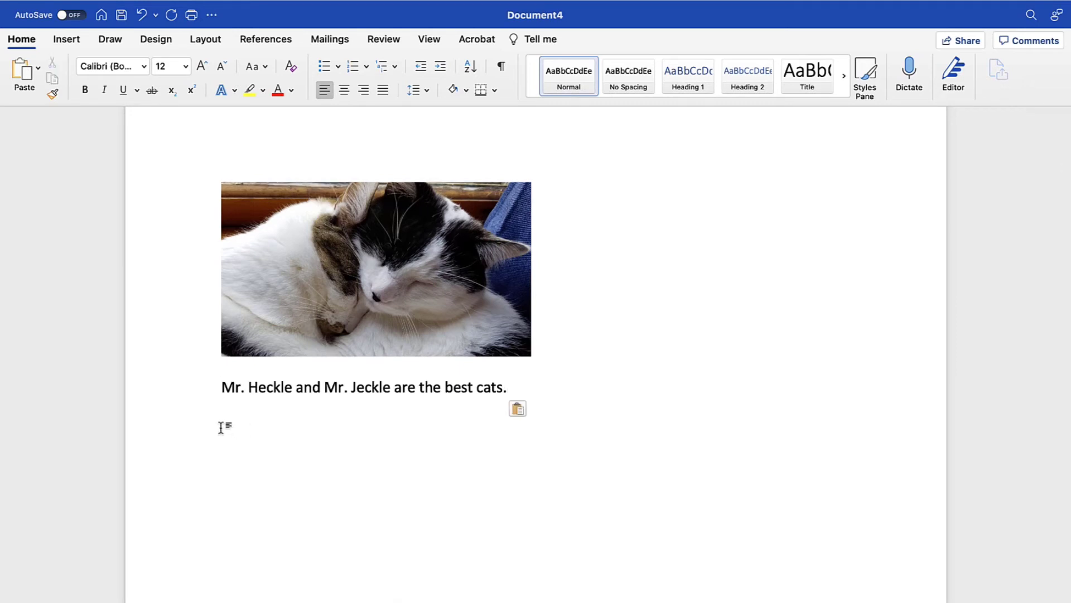
click(507, 386)
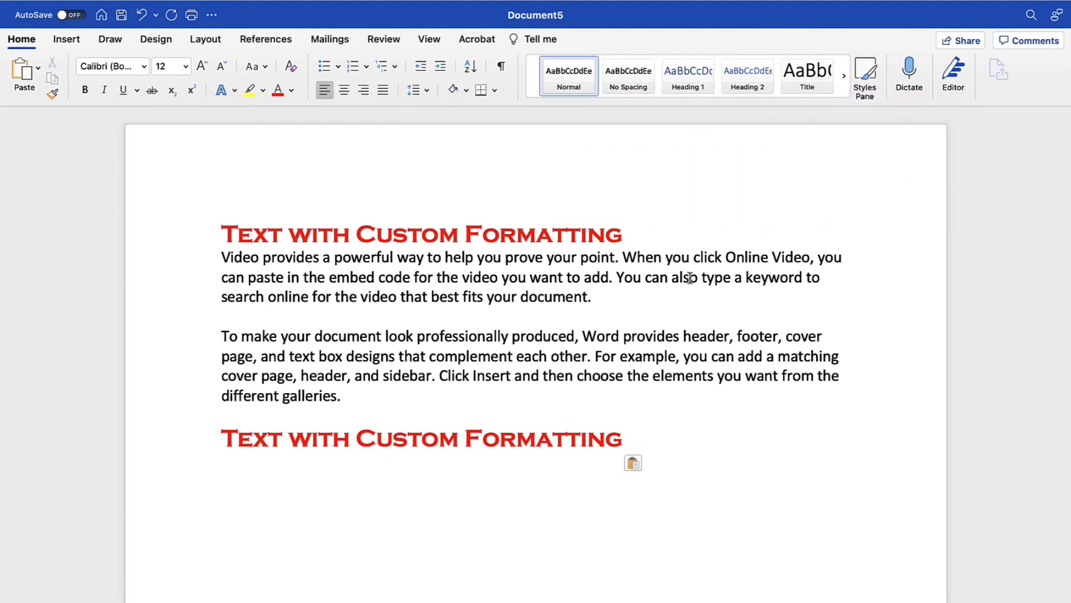
Apply Match Destination Formatting to the pasted red heading from the Paste Options button.
click(222, 462)
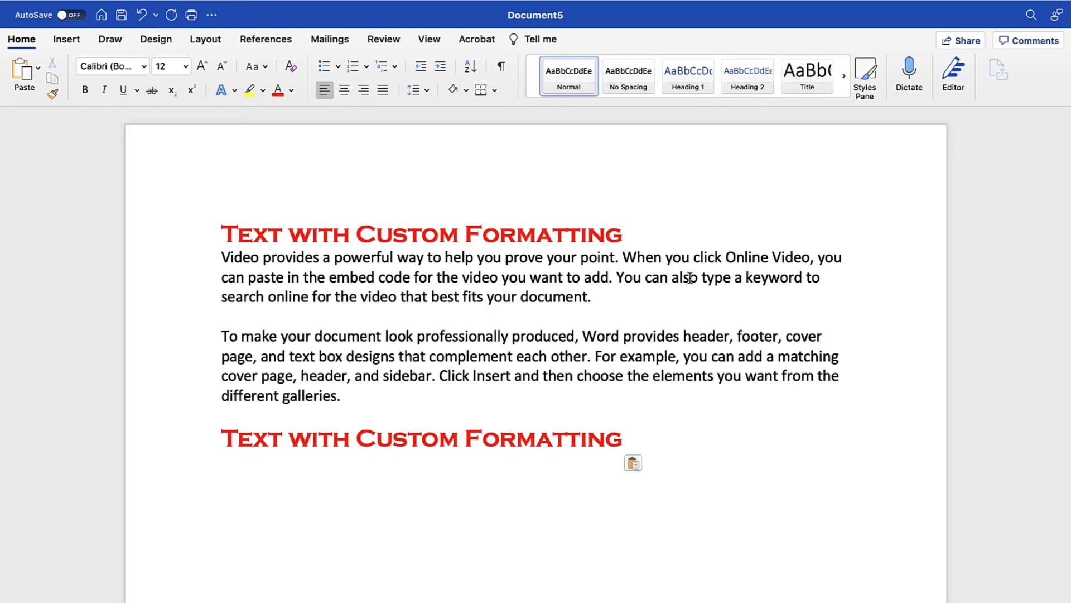
click(221, 462)
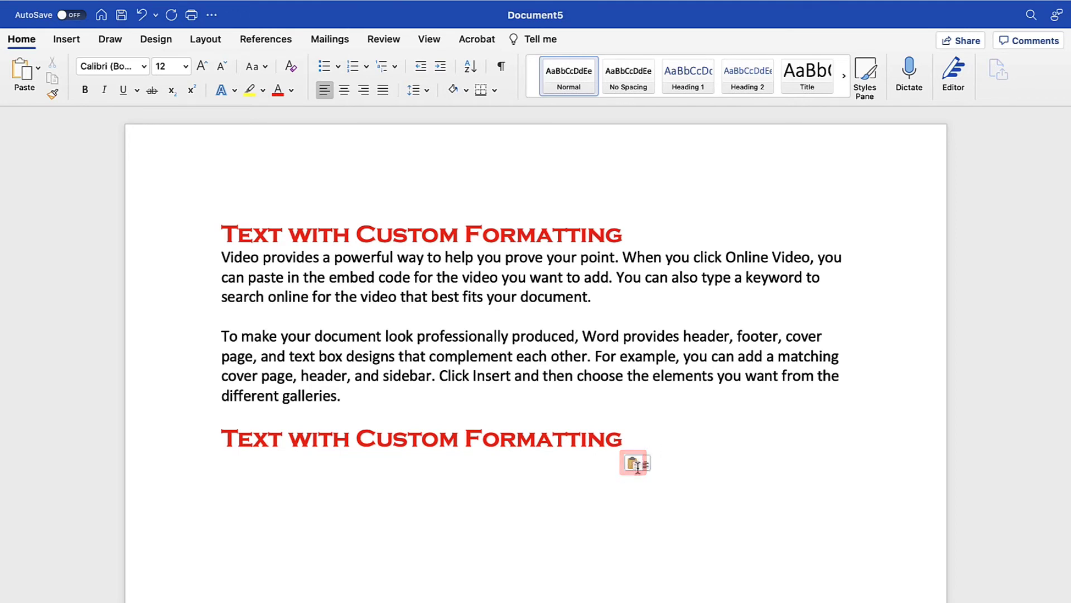
click(643, 461)
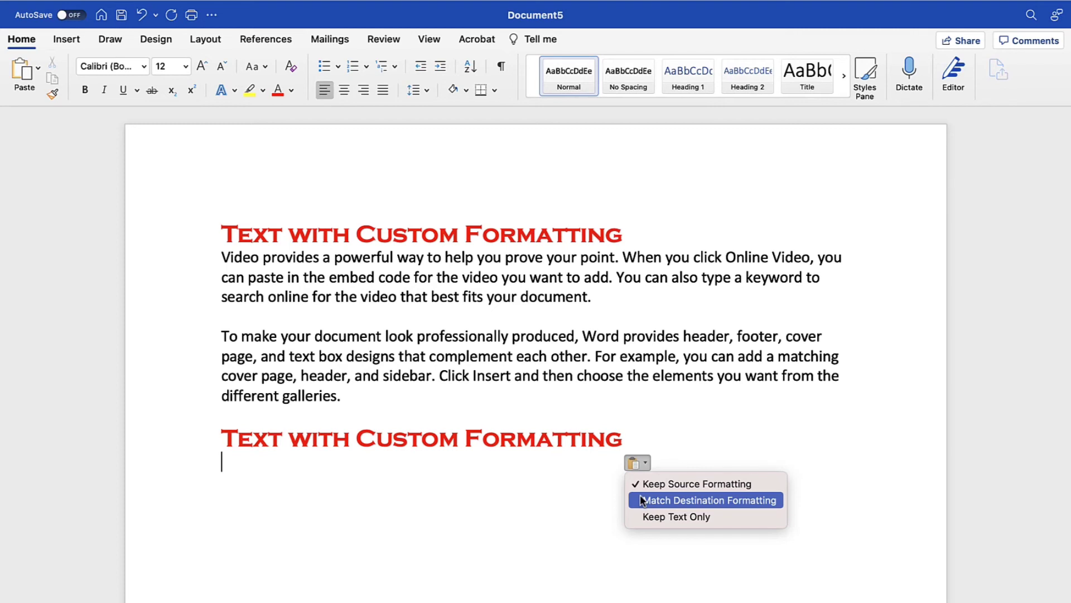
click(710, 499)
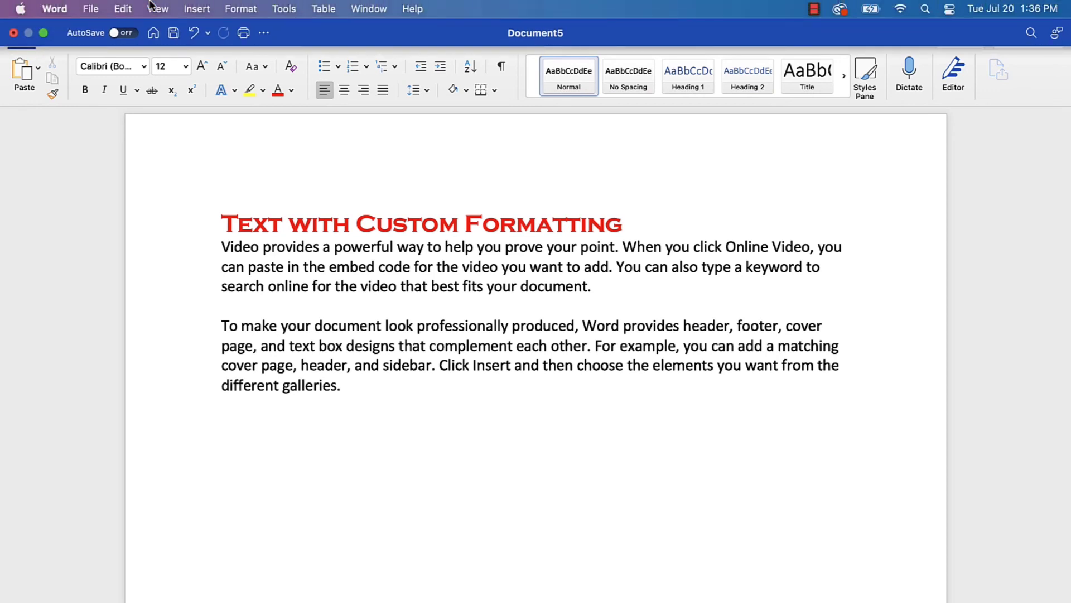
Enable 'Show Paste Options buttons' in Word's Edit preferences, then close Preferences.
click(221, 424)
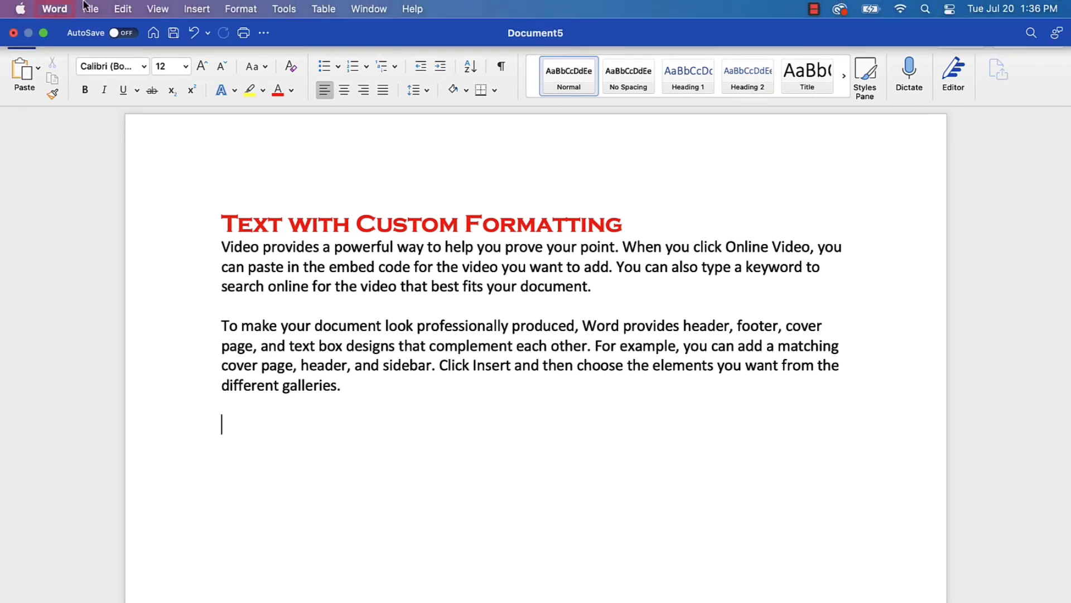
click(54, 9)
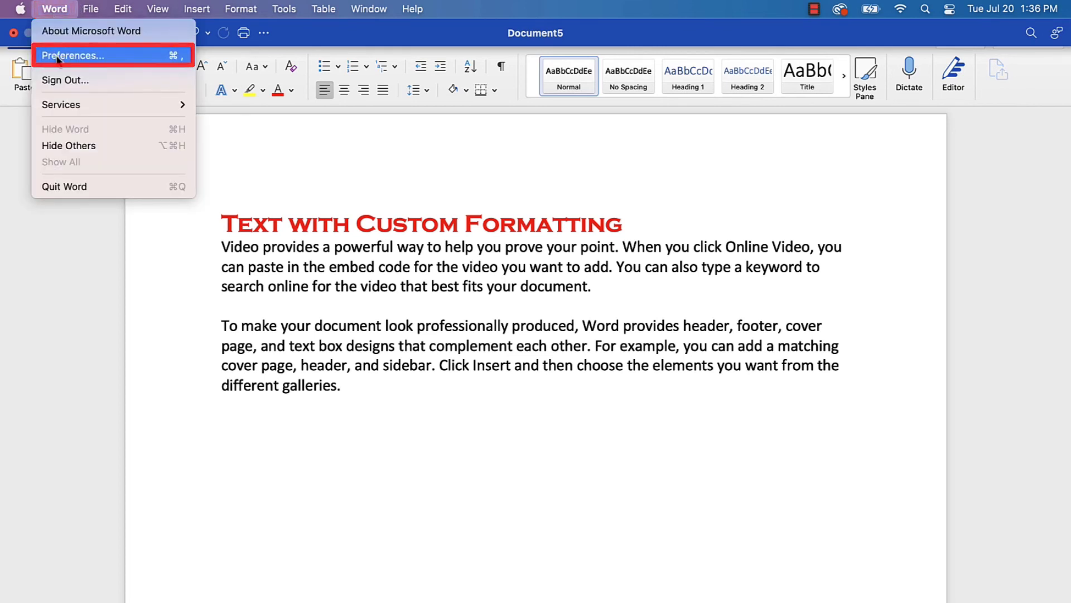
click(73, 56)
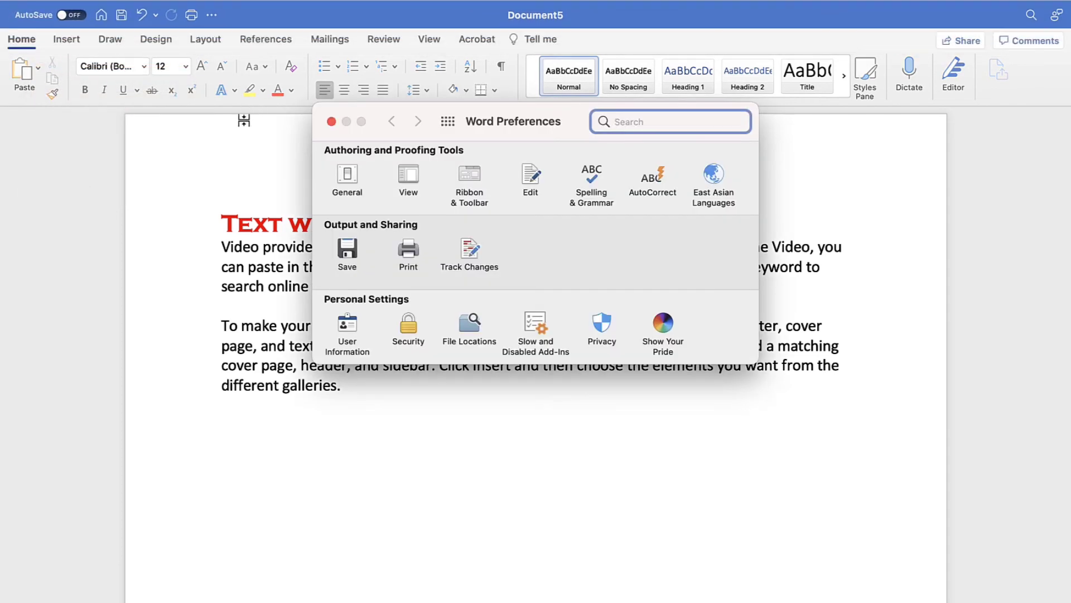
click(530, 178)
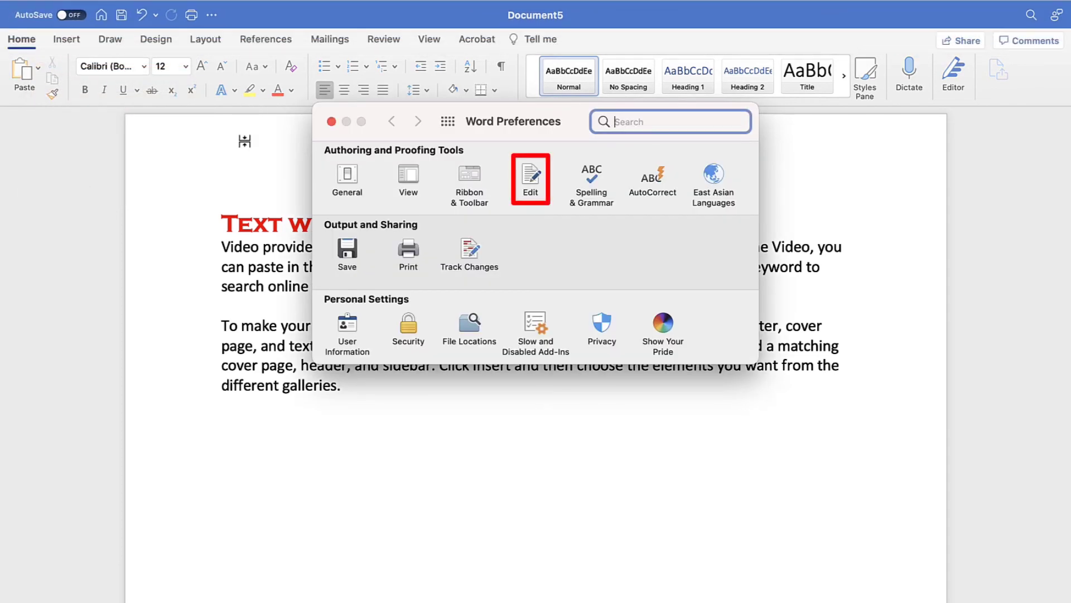
mouse_move(530, 177)
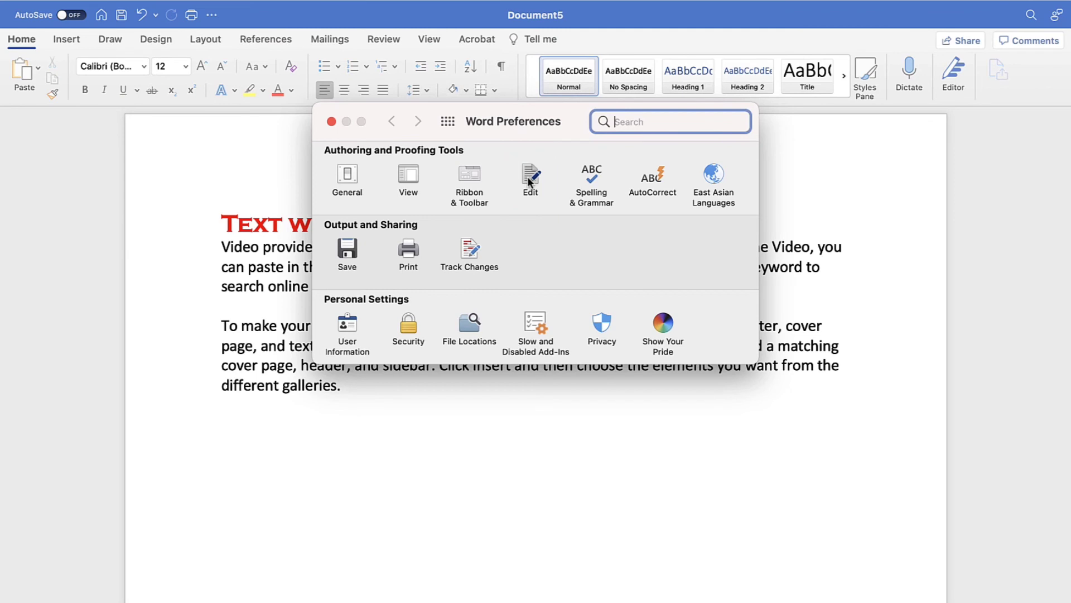
click(530, 179)
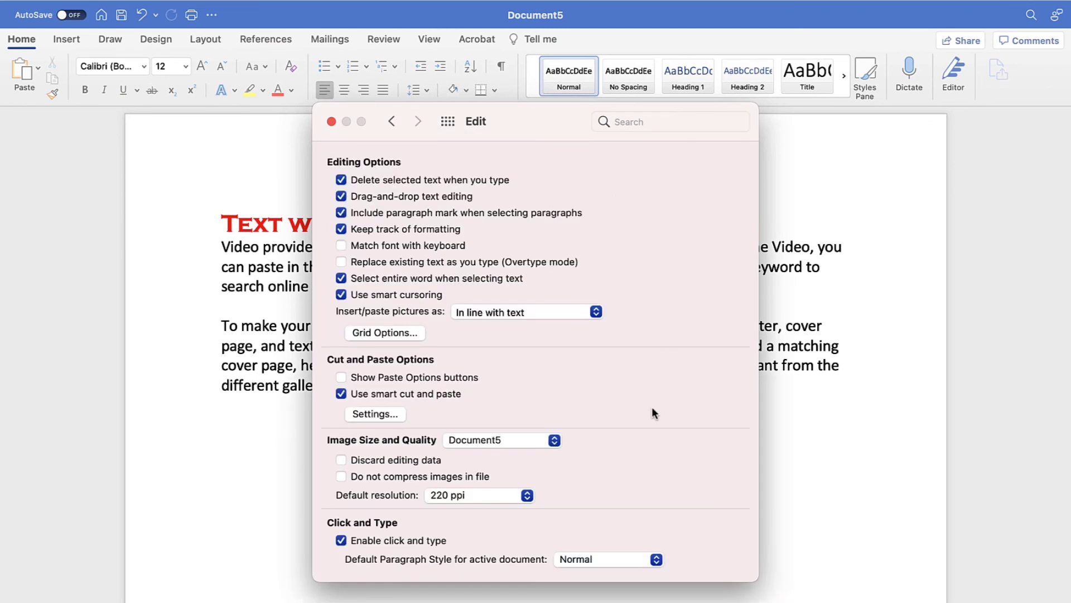
click(341, 376)
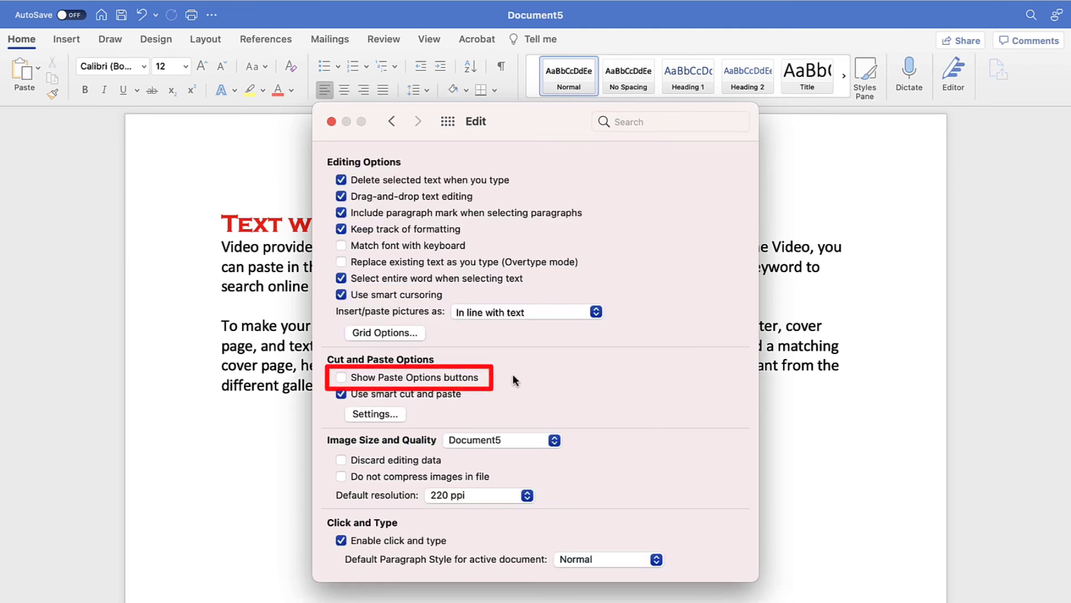
click(341, 376)
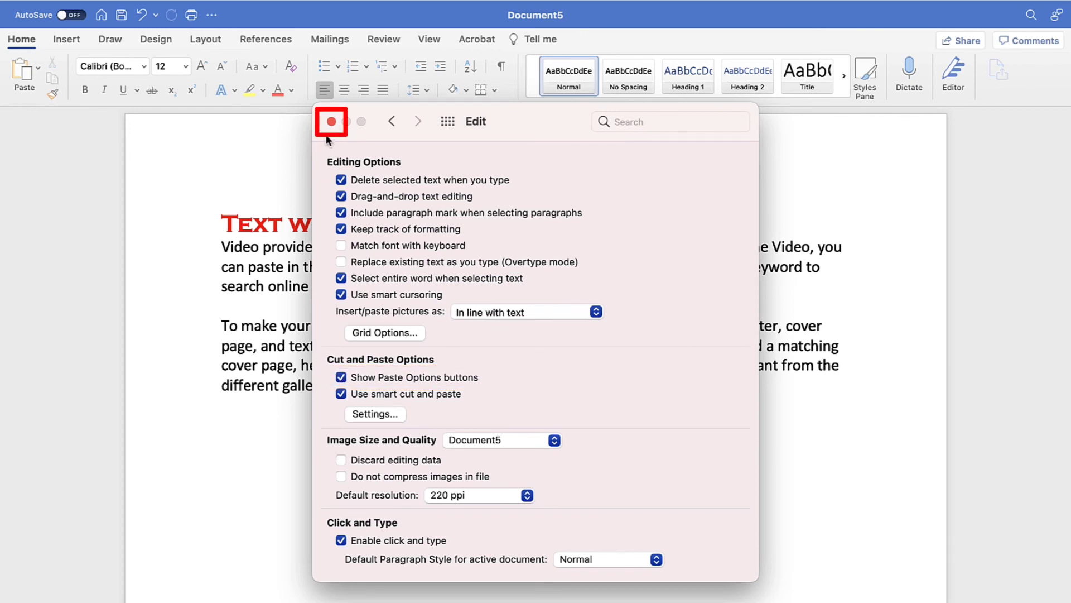
click(331, 122)
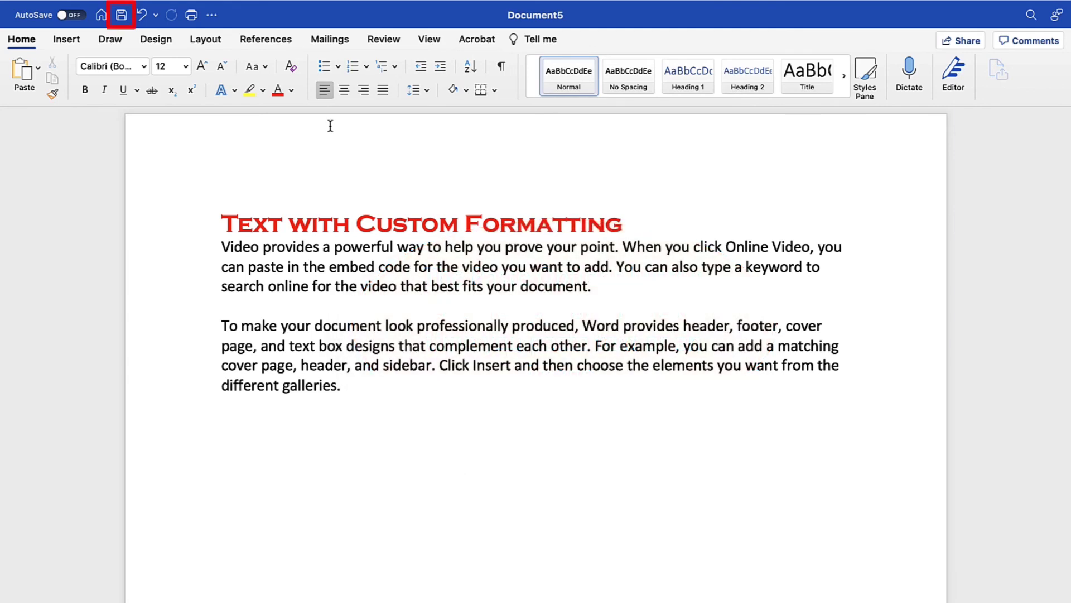
Save Document5 using the Save icon in the title bar.
click(221, 424)
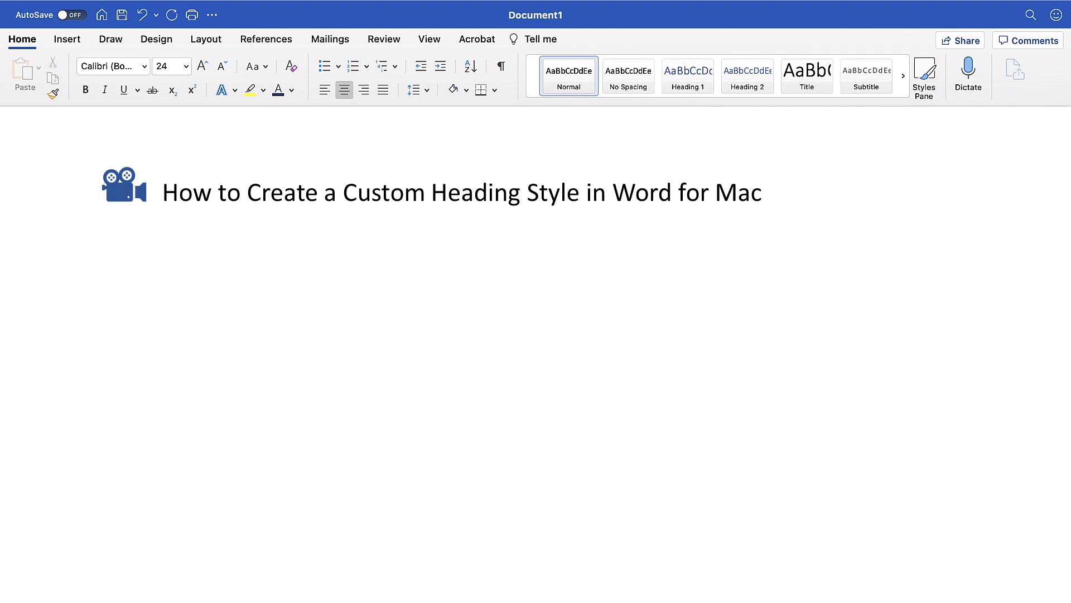
Type the title 'How to Use the Format Painter in Microsoft Word (Mac & PC)', then 'erinwrightwriting.com'.
text(How to Use the Format Painter in Microsoft Word (Mac & PC))
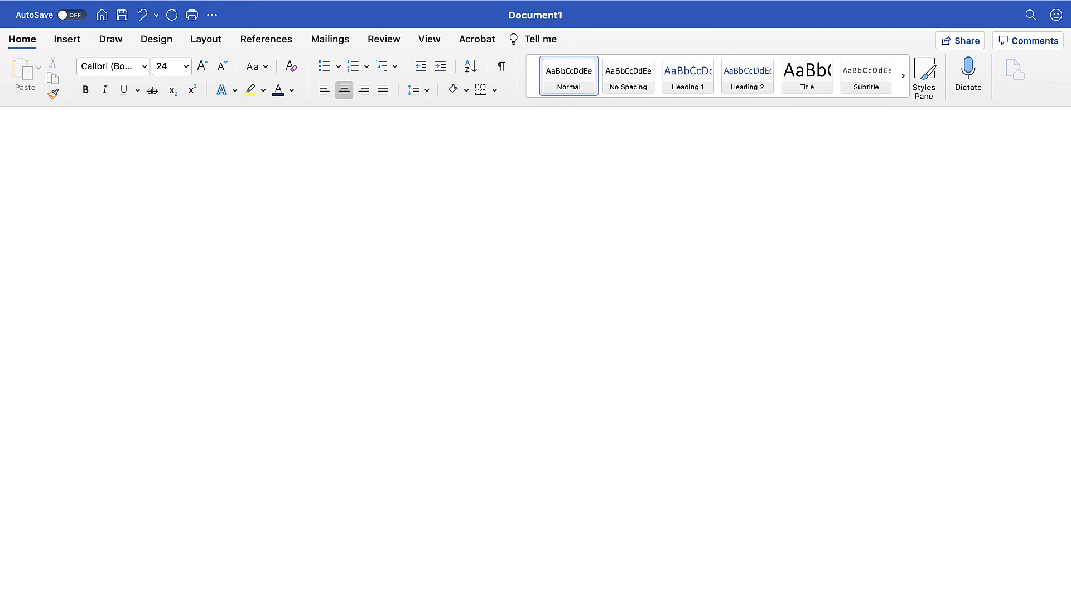
text(erinwrightwriting.com)
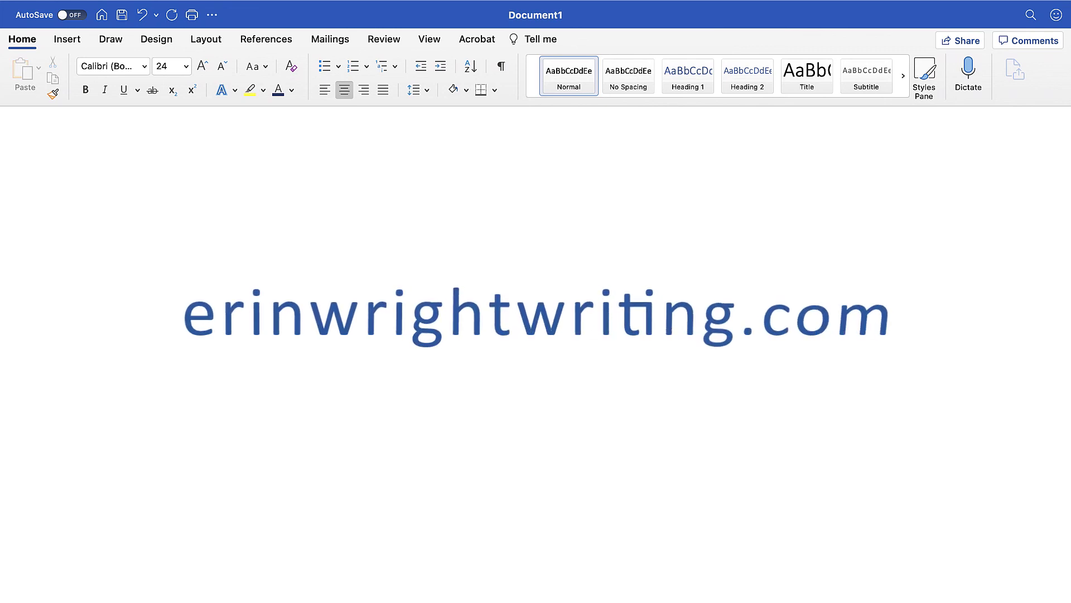